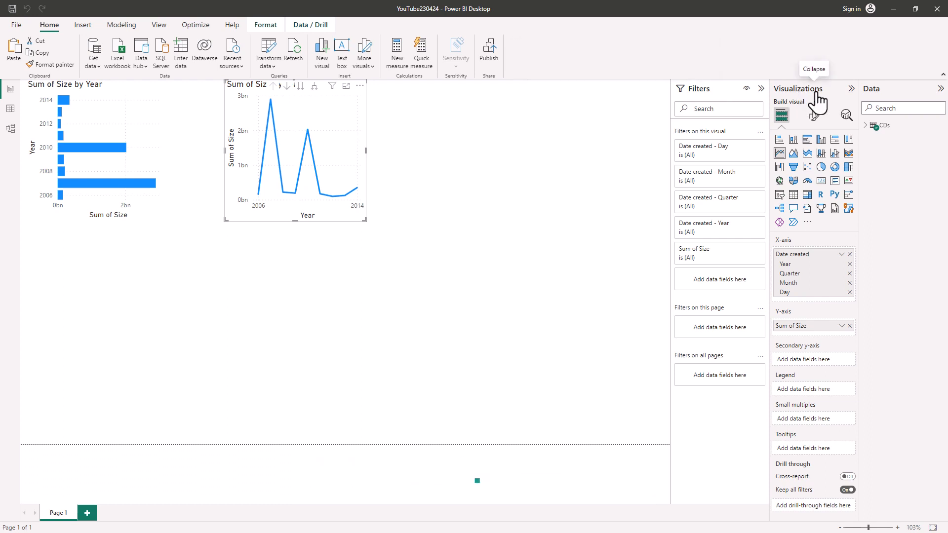
pyautogui.moveTo(867, 98)
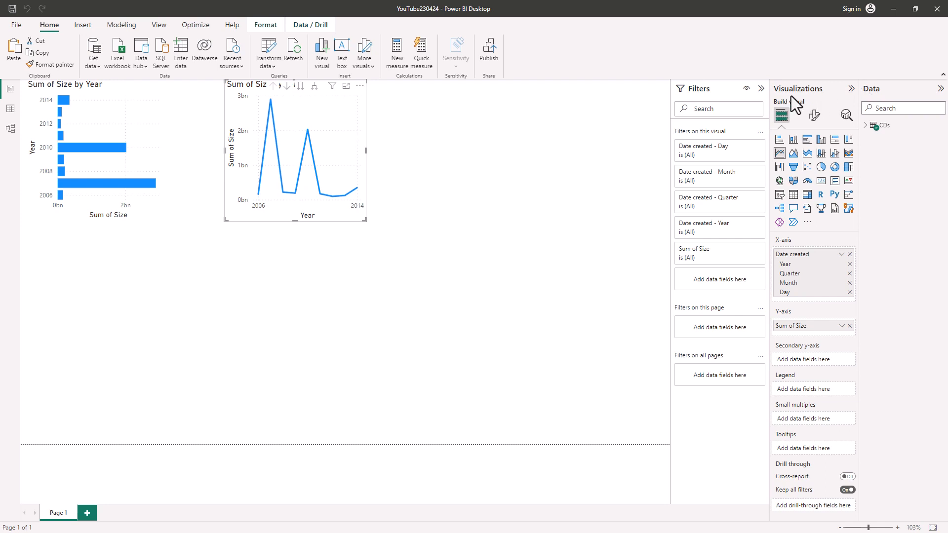
pyautogui.moveTo(789, 103)
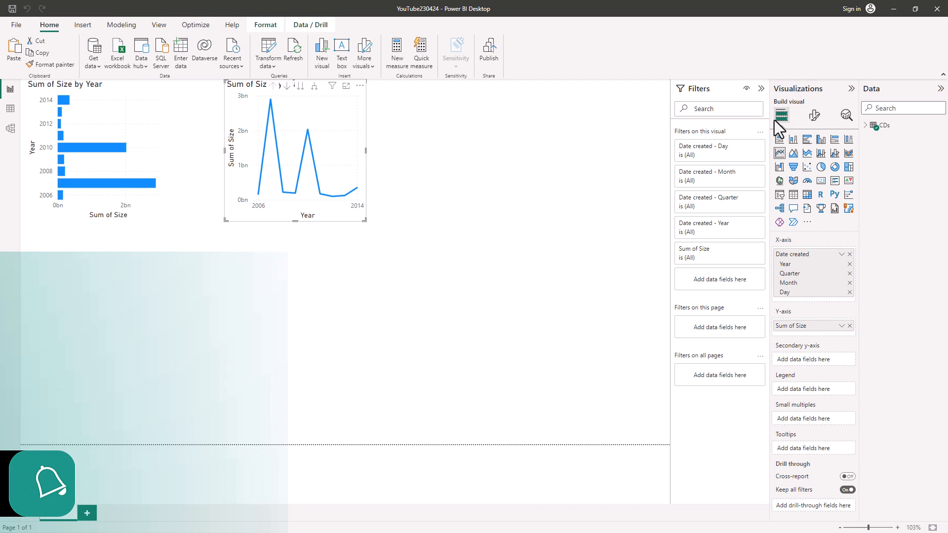
pyautogui.moveTo(782, 114)
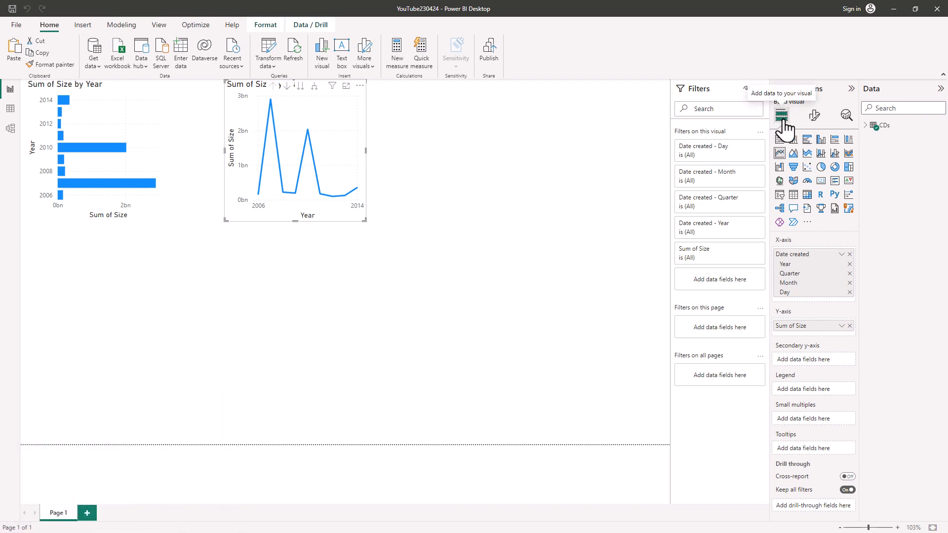
pyautogui.moveTo(651, 169)
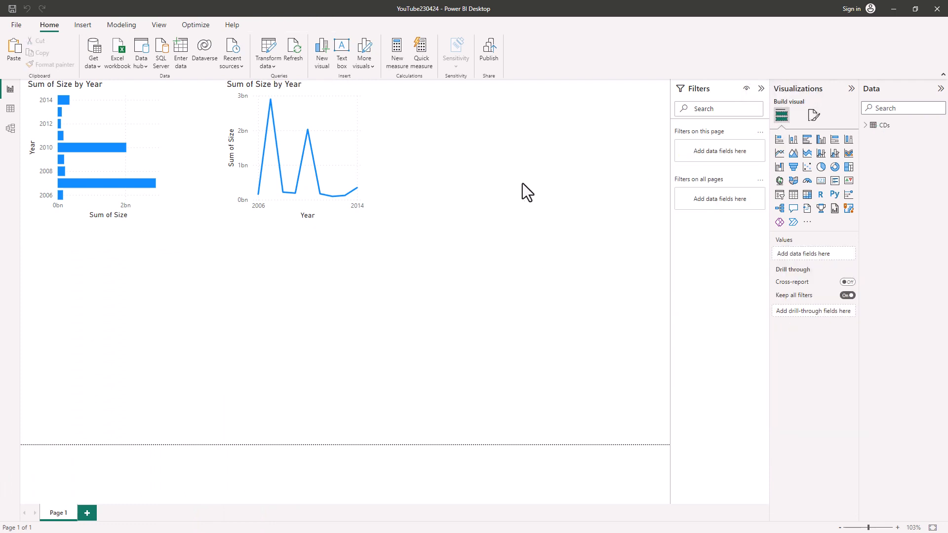
pyautogui.moveTo(790, 181)
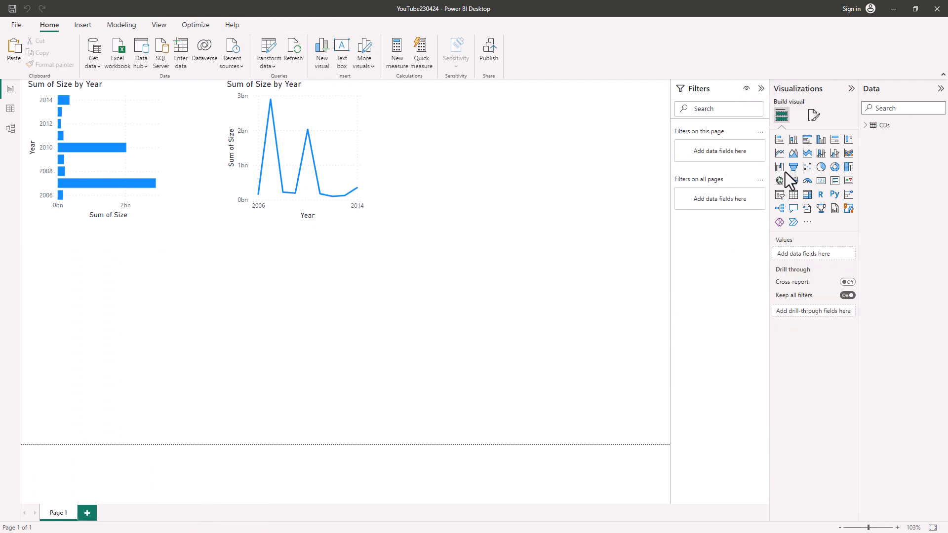
# - Add a table visual with CDs' Date created and Size, giving date hierarchy rows and Sum of Size
pyautogui.click(794, 195)
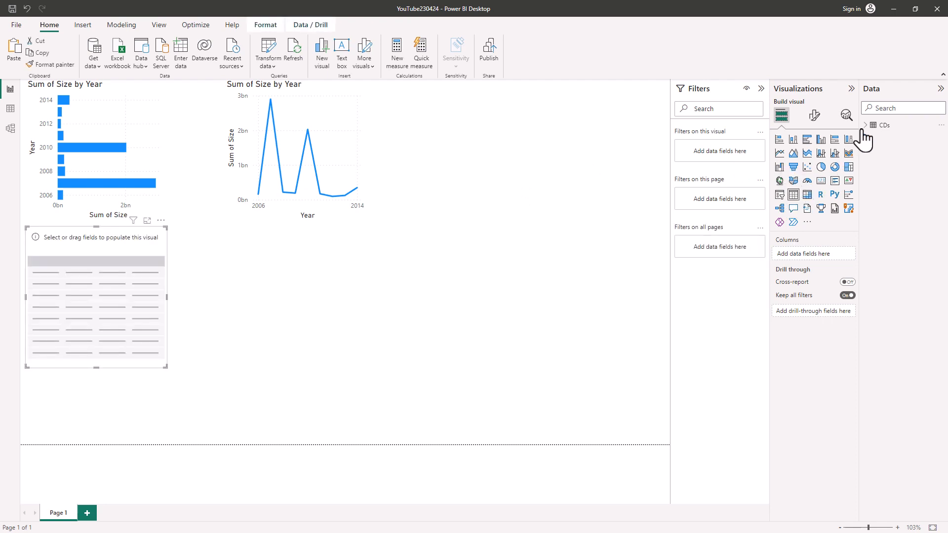
pyautogui.click(903, 108)
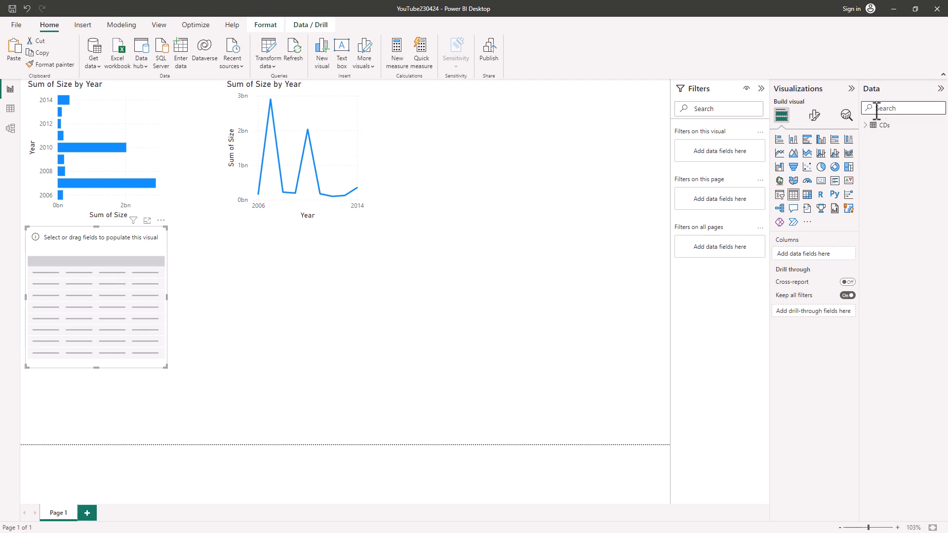
pyautogui.click(875, 125)
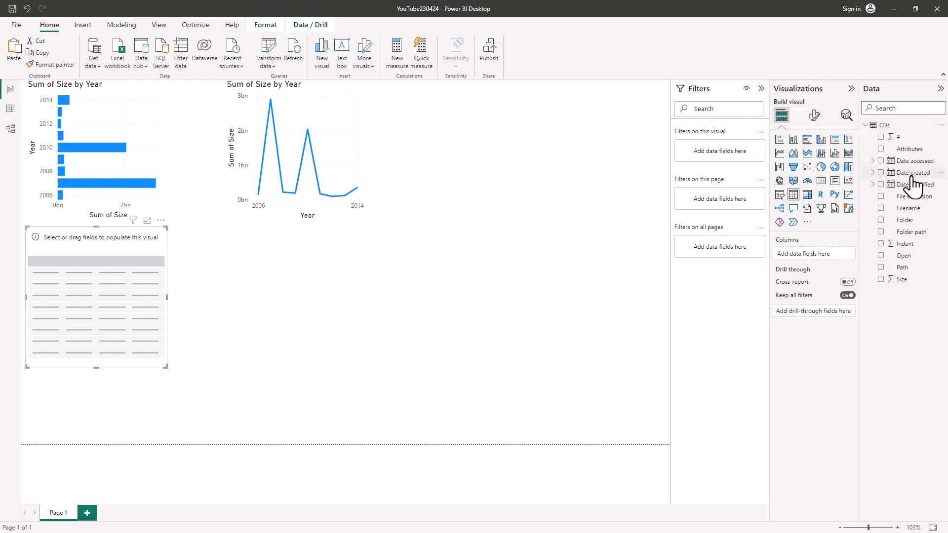
pyautogui.click(882, 172)
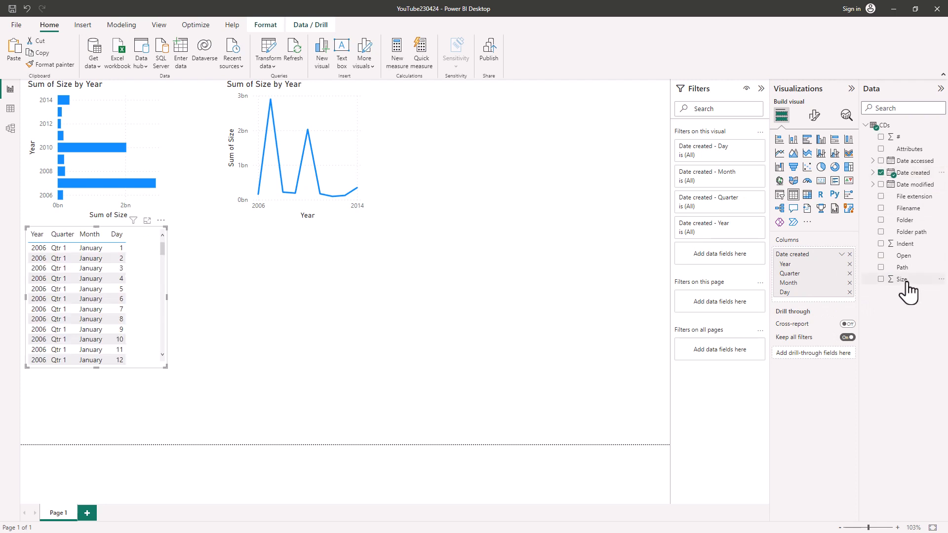
pyautogui.click(882, 279)
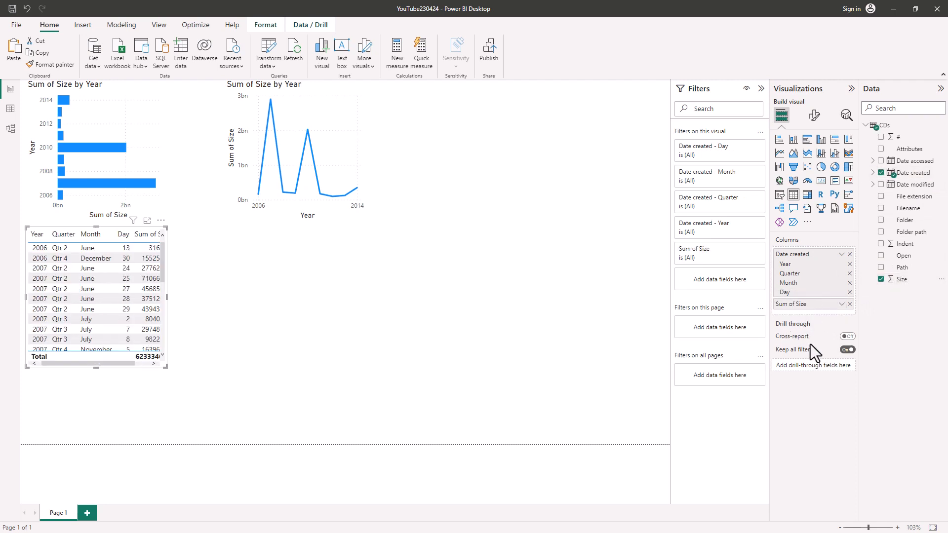
pyautogui.moveTo(794, 350)
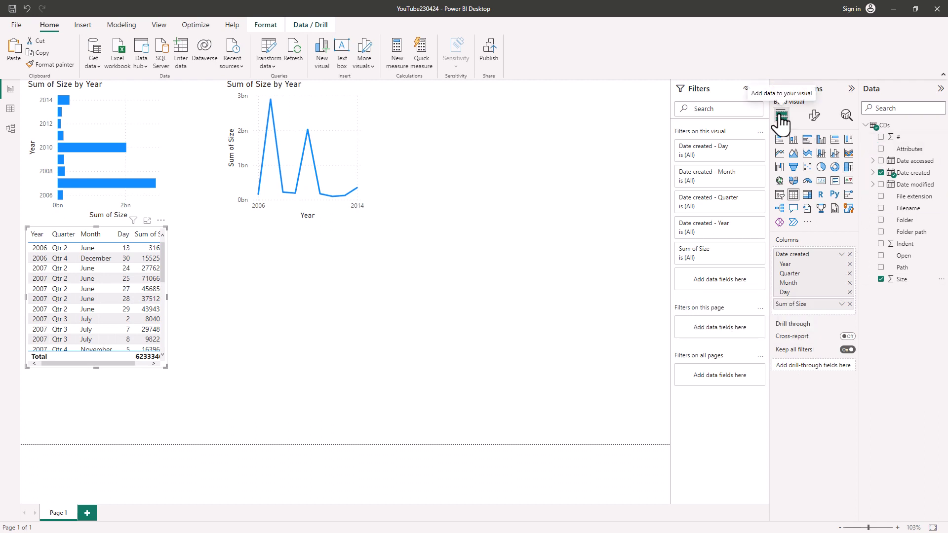
pyautogui.moveTo(815, 114)
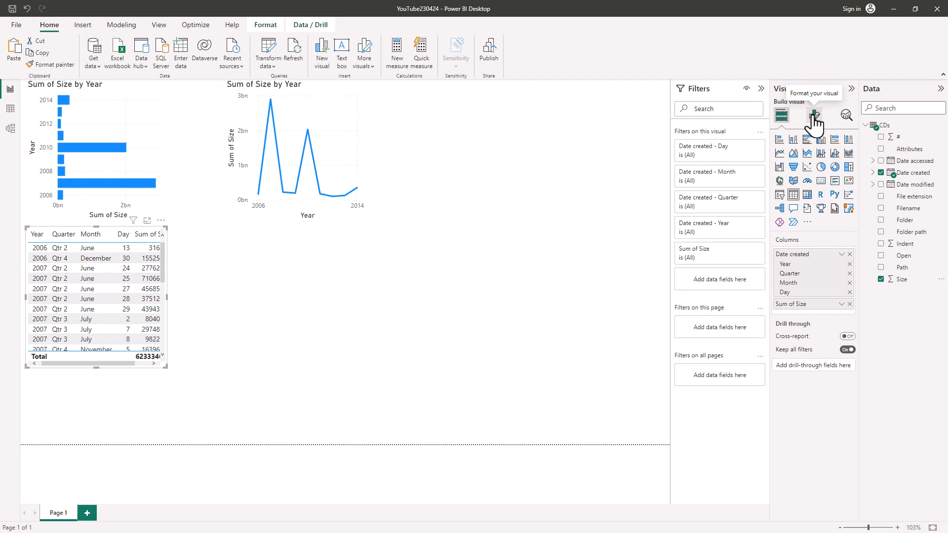
pyautogui.click(815, 115)
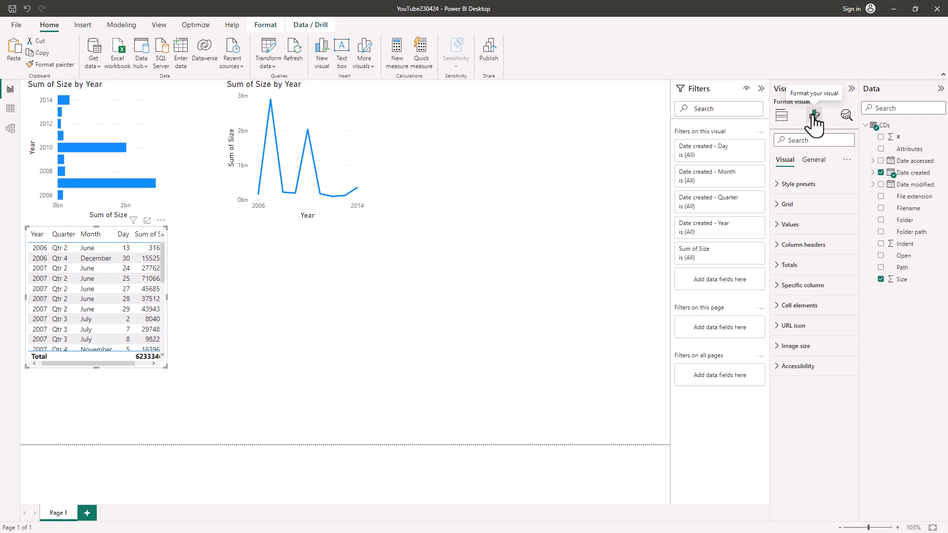
pyautogui.moveTo(847, 117)
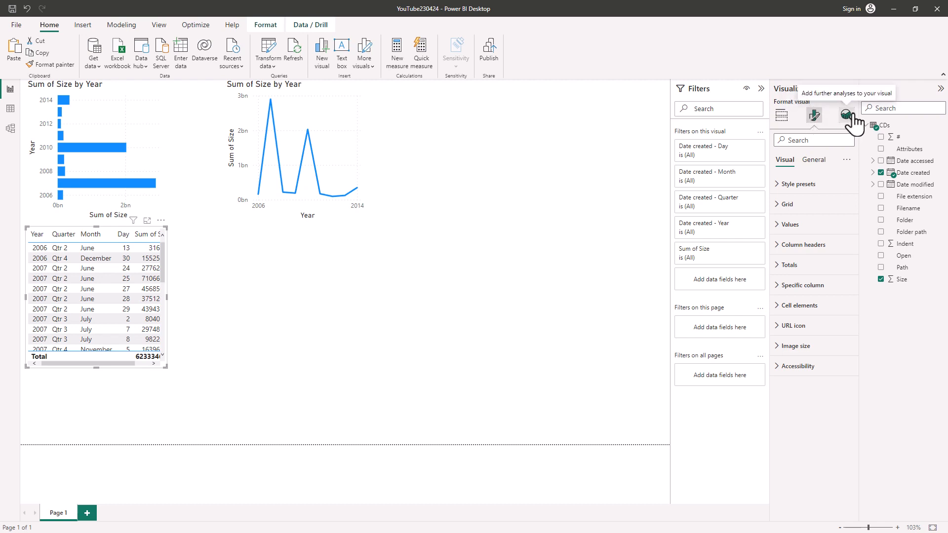
pyautogui.click(846, 114)
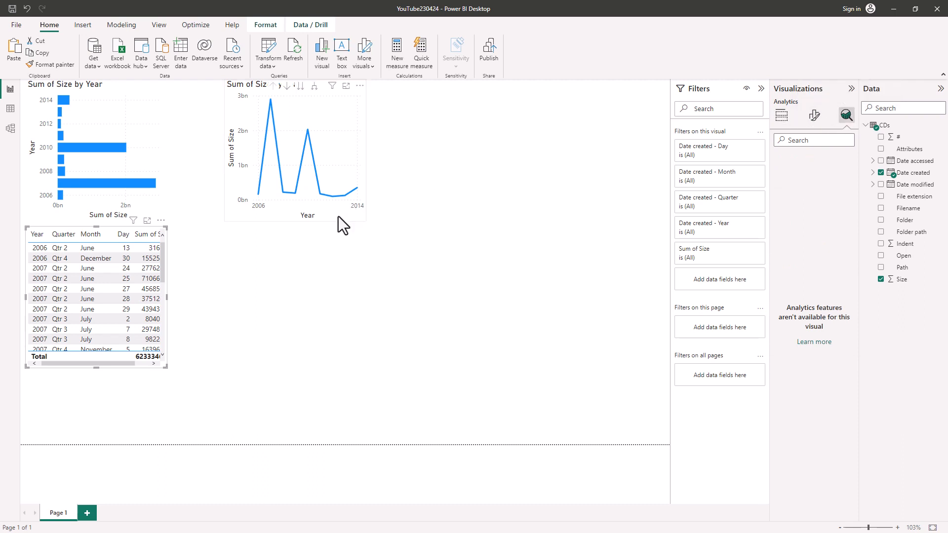
pyautogui.click(295, 151)
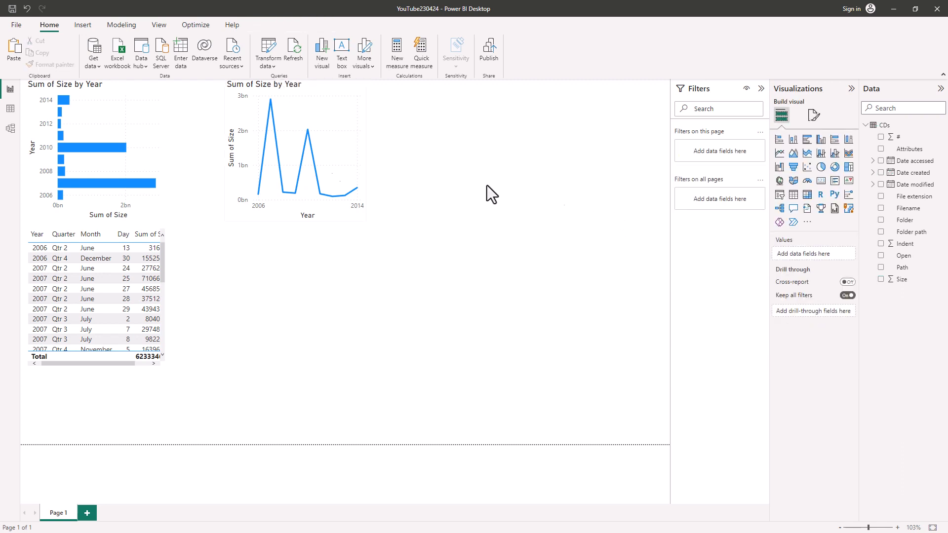
# - Enable the On-object interaction preview feature in Options and confirm the change
pyautogui.click(16, 25)
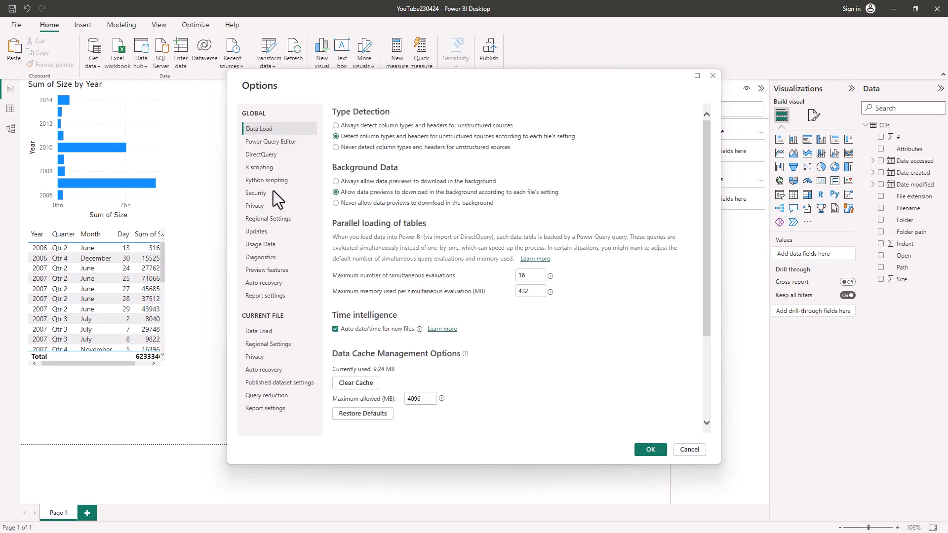
pyautogui.click(266, 270)
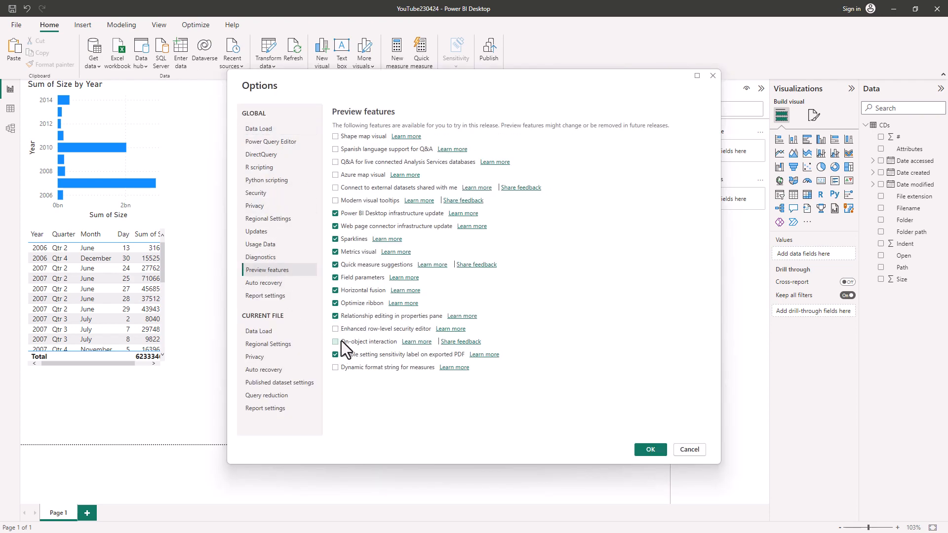
pyautogui.click(336, 355)
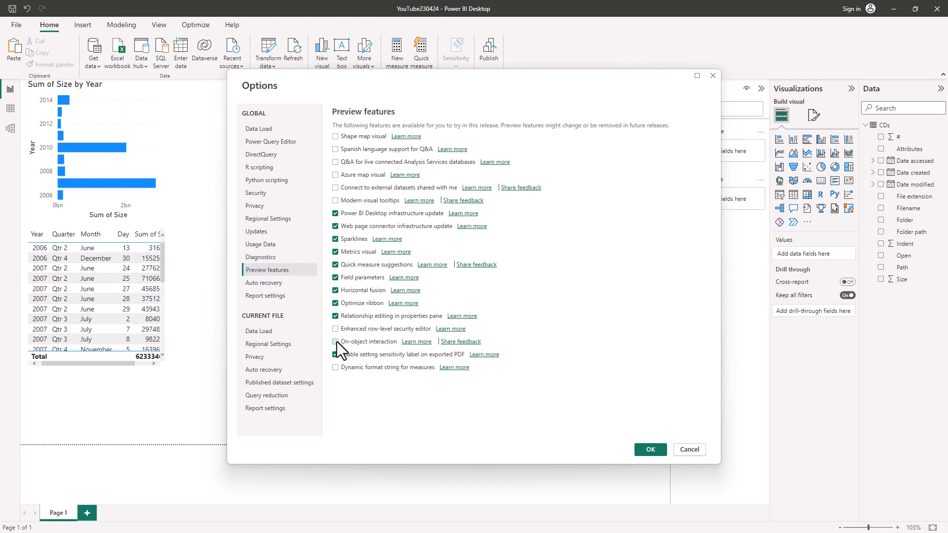
pyautogui.click(335, 342)
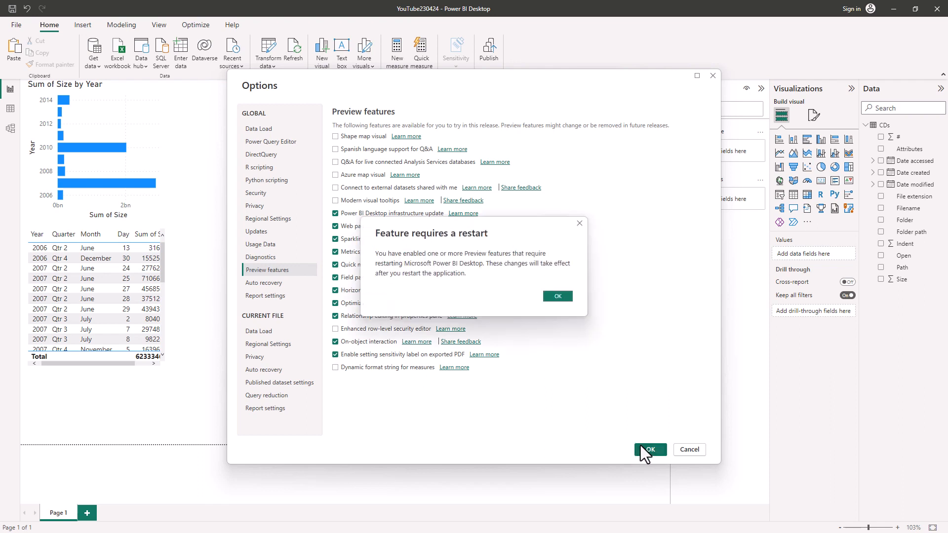
pyautogui.moveTo(477, 261)
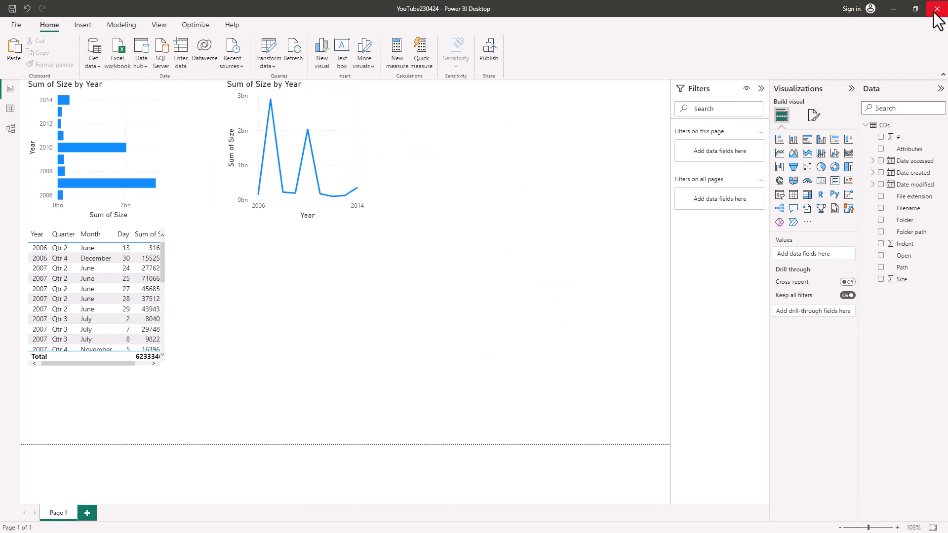
pyautogui.click(938, 9)
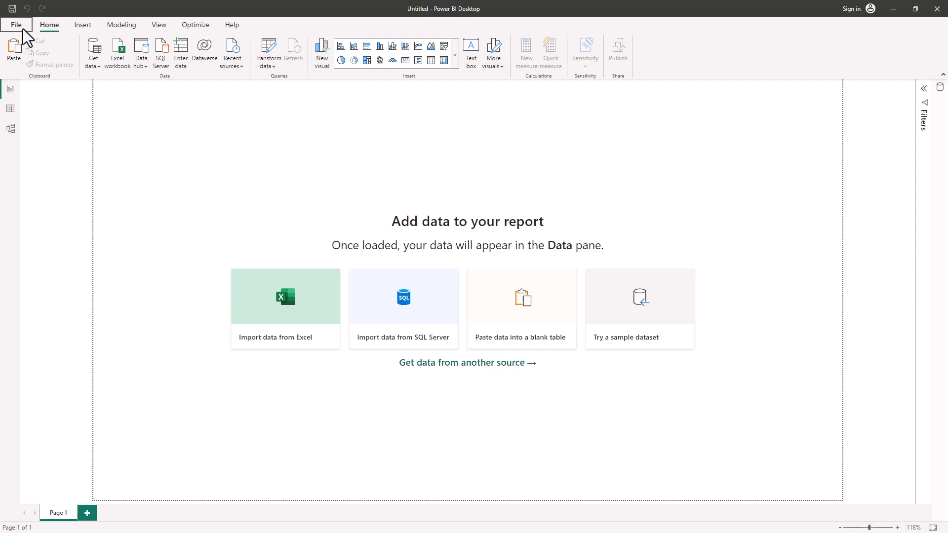
pyautogui.moveTo(216, 121)
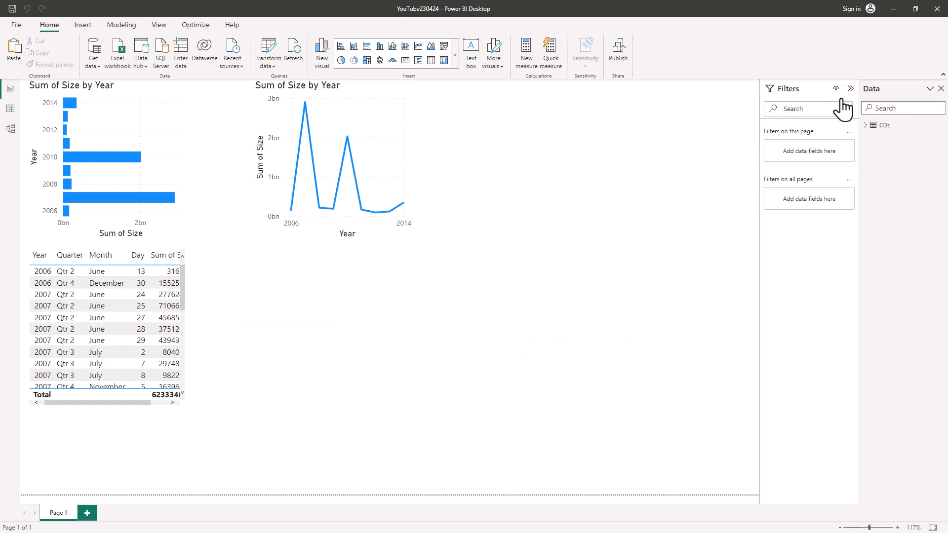
pyautogui.moveTo(640, 111)
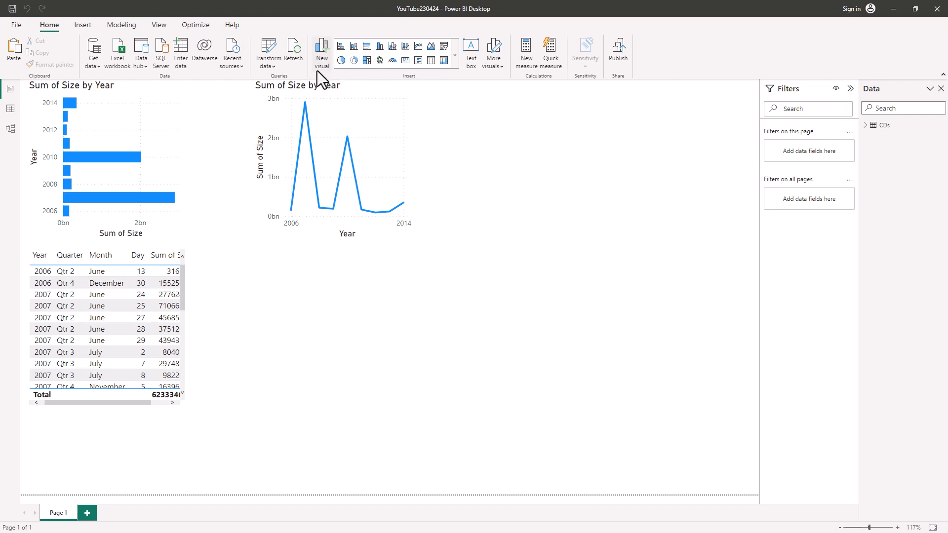
pyautogui.moveTo(321, 52)
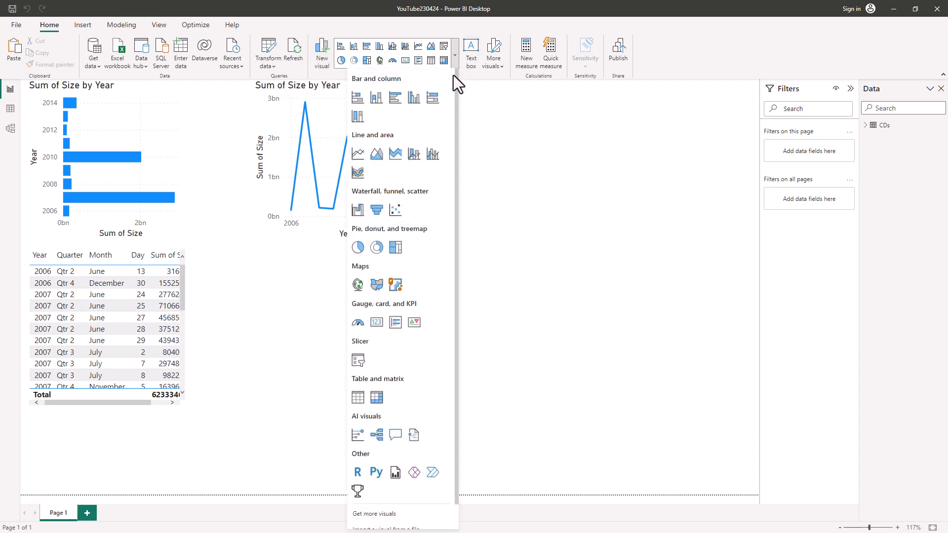
# - Show the More visuals choices (AppSource or file) from the Insert commands
pyautogui.scroll(-3)
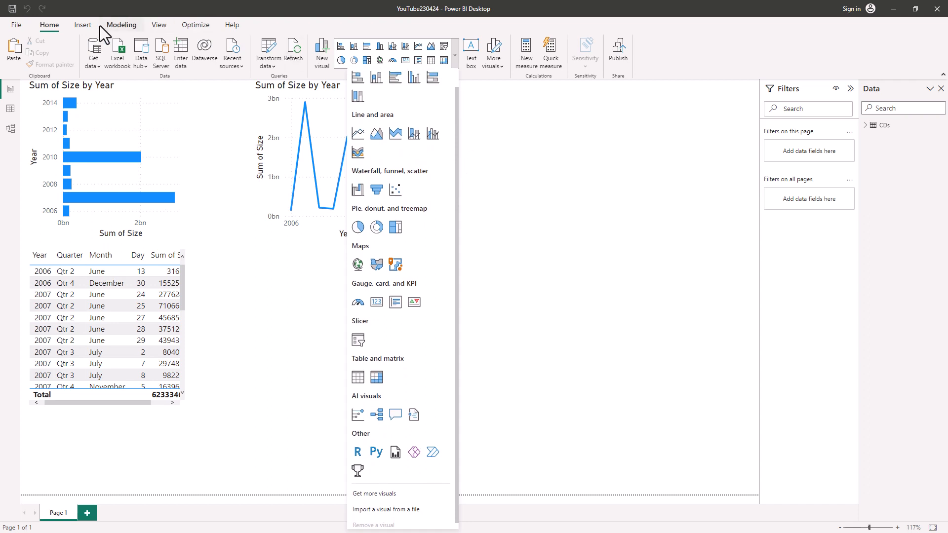
pyautogui.click(82, 25)
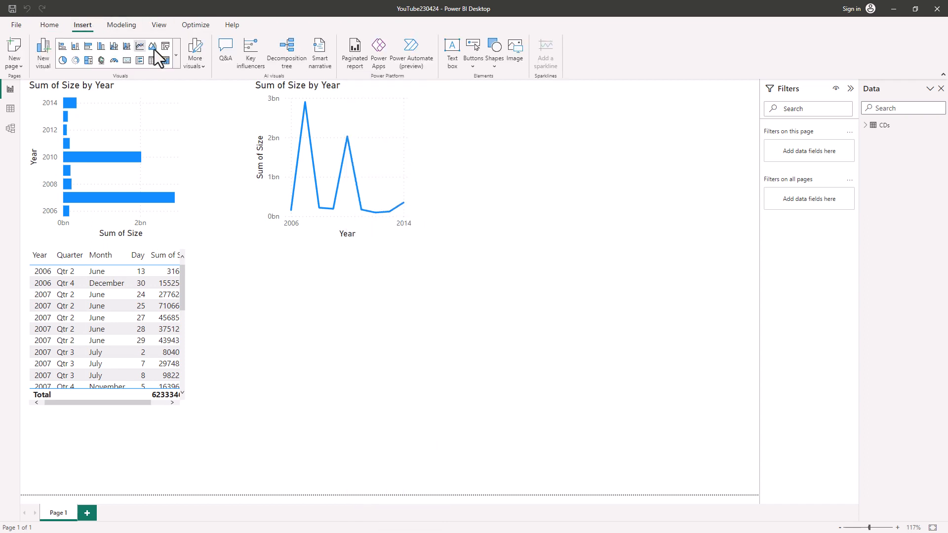
pyautogui.click(194, 51)
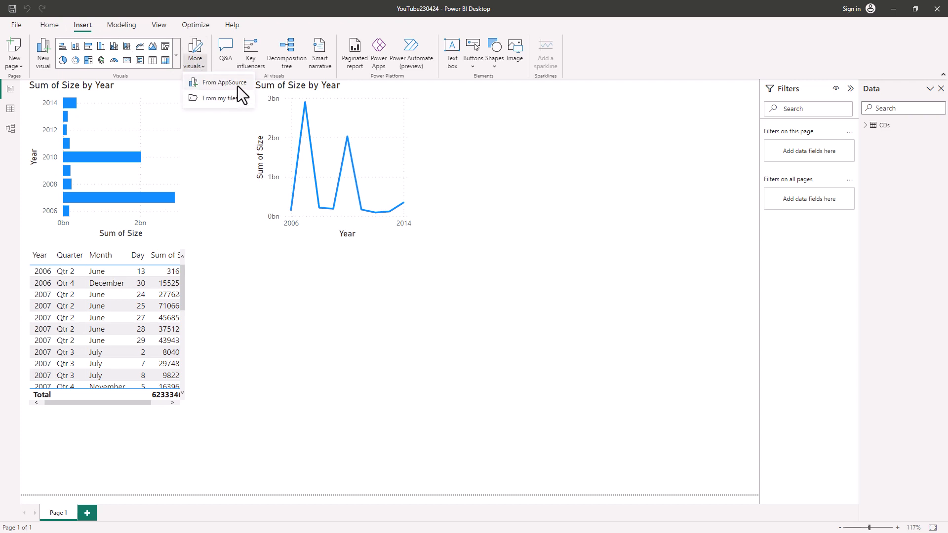
pyautogui.moveTo(224, 82)
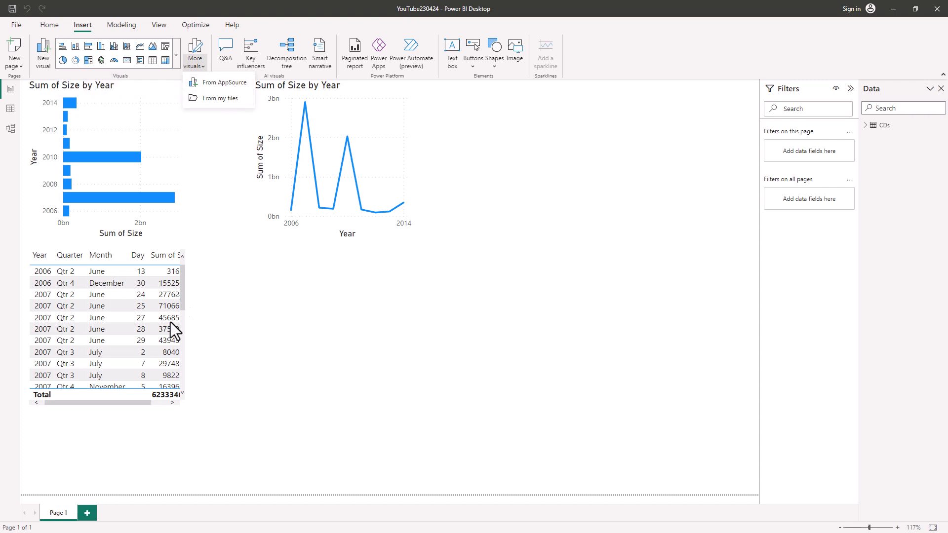
# - Strip Quarter and Month from the date table via Build a visual, leaving Year only
pyautogui.click(106, 327)
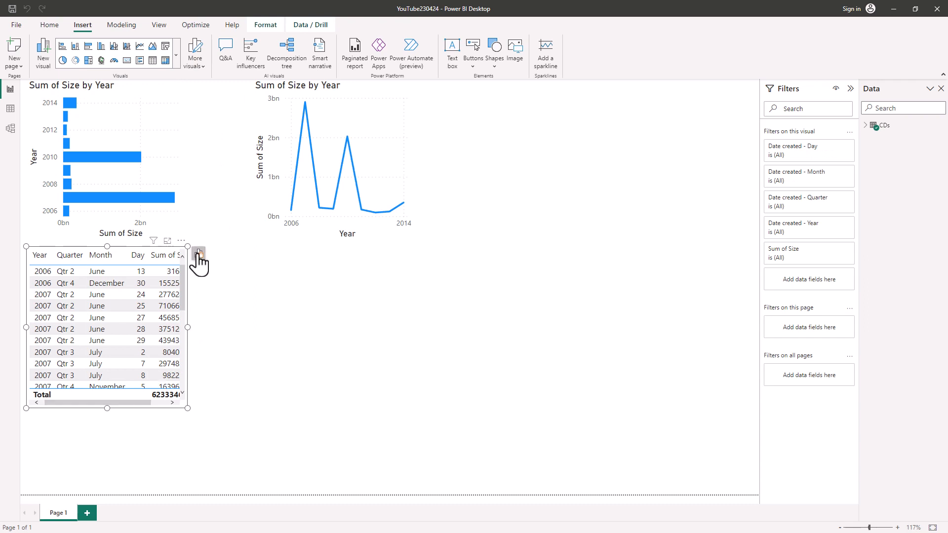
pyautogui.moveTo(199, 252)
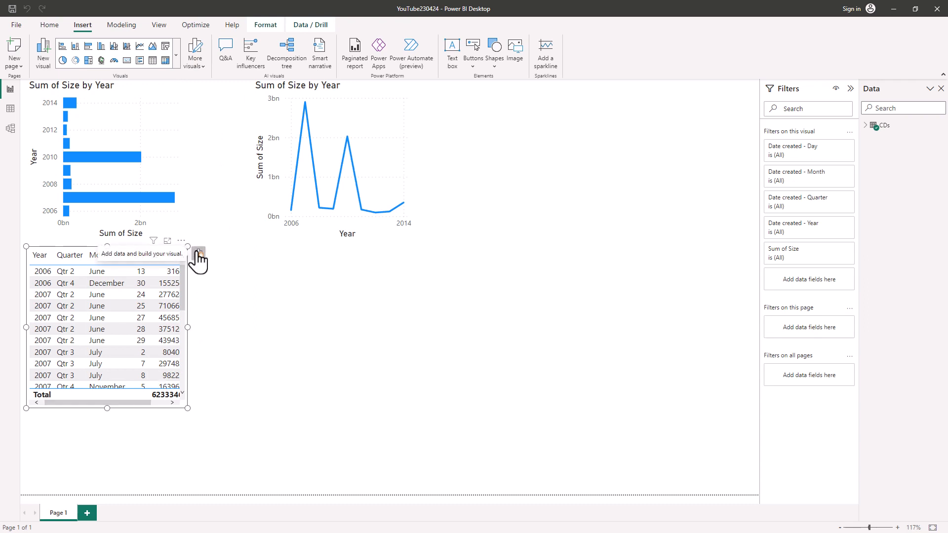
pyautogui.click(199, 253)
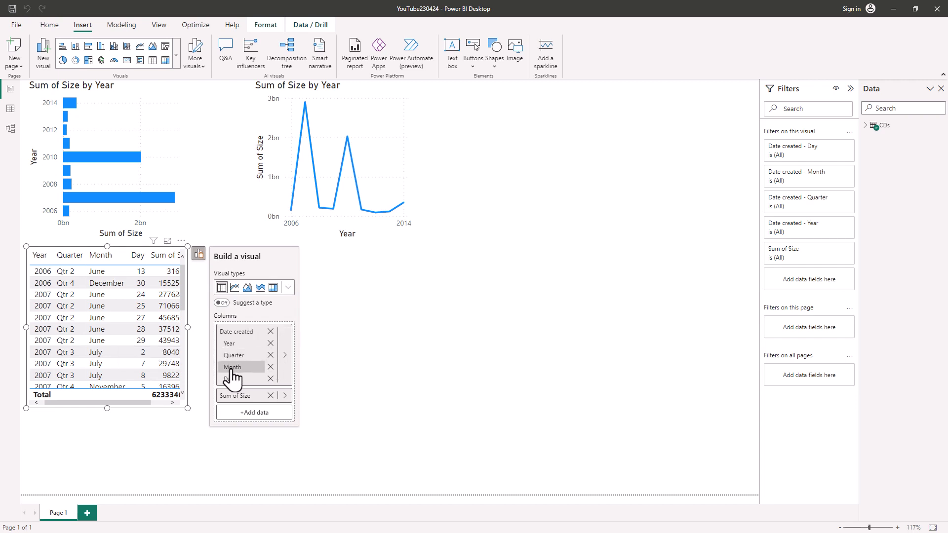
pyautogui.click(271, 355)
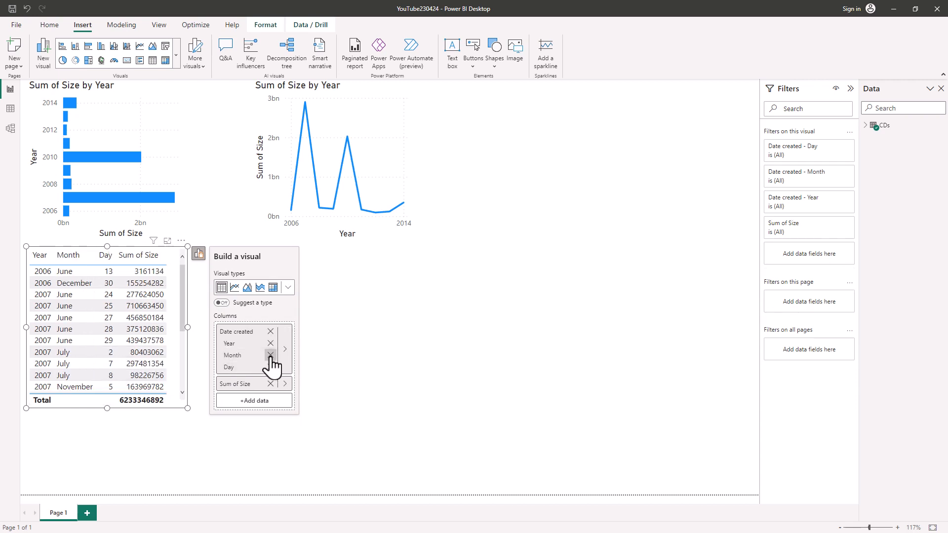
pyautogui.click(271, 355)
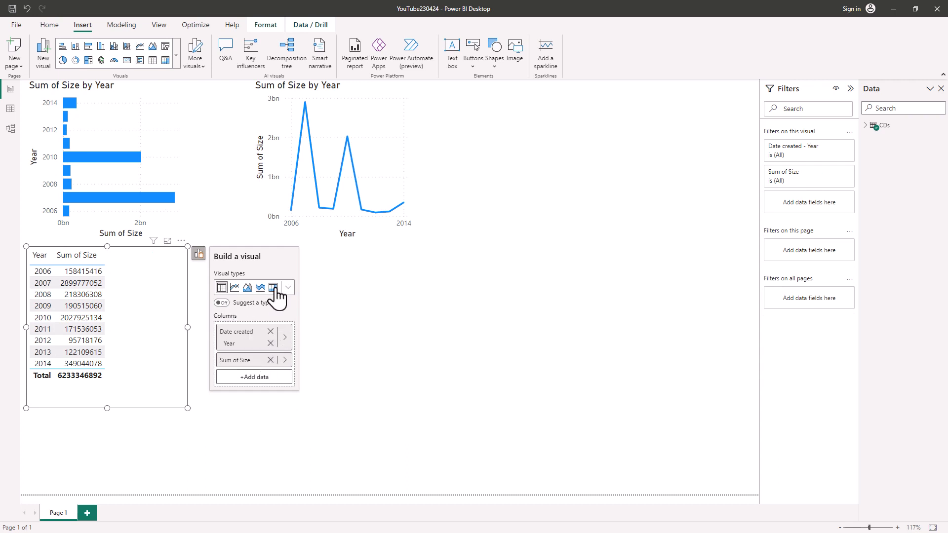
# - Make the visual a Matrix, briefly trying automatic type suggestion before settling on Matrix
pyautogui.click(272, 288)
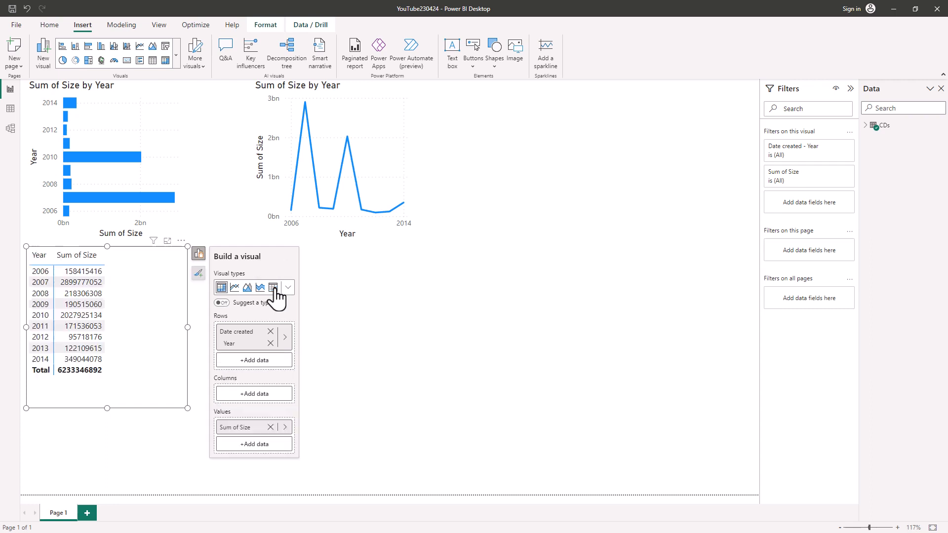
pyautogui.moveTo(274, 288)
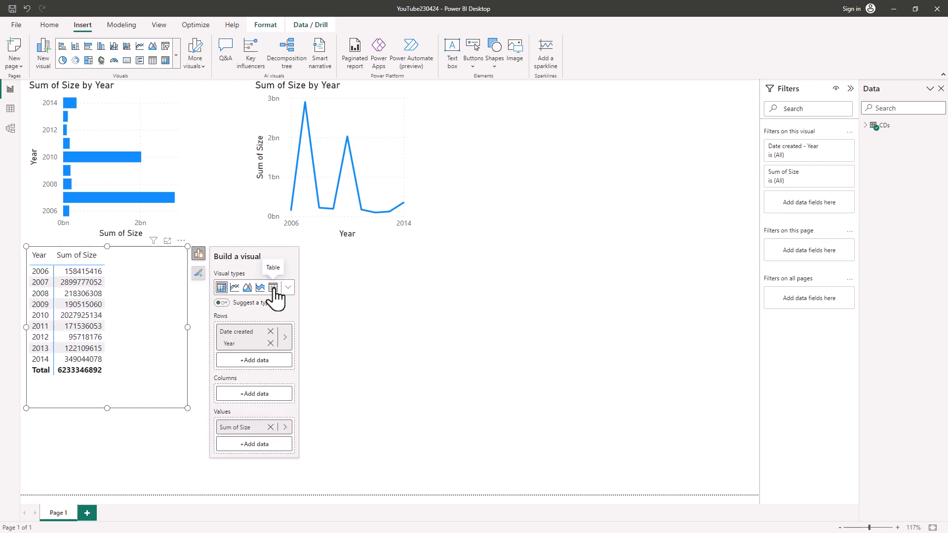
pyautogui.click(221, 287)
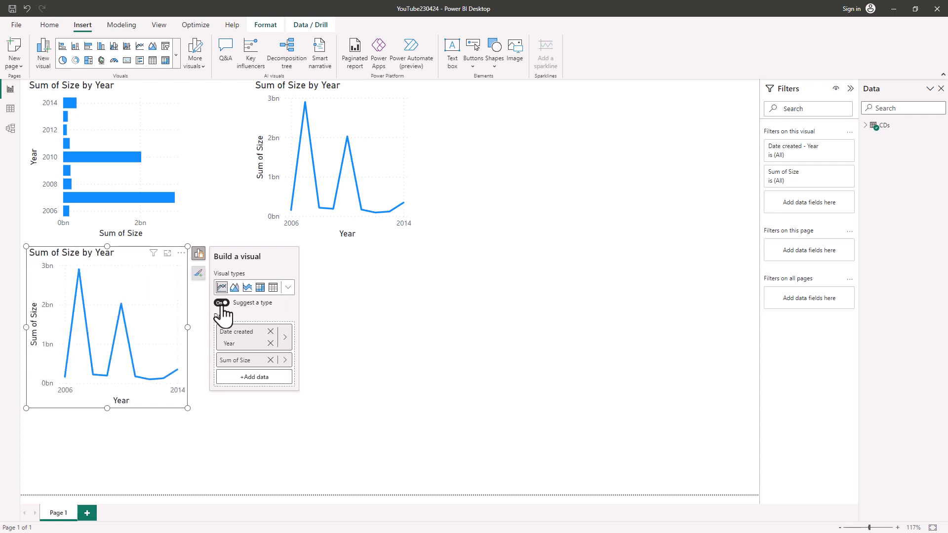
pyautogui.click(221, 303)
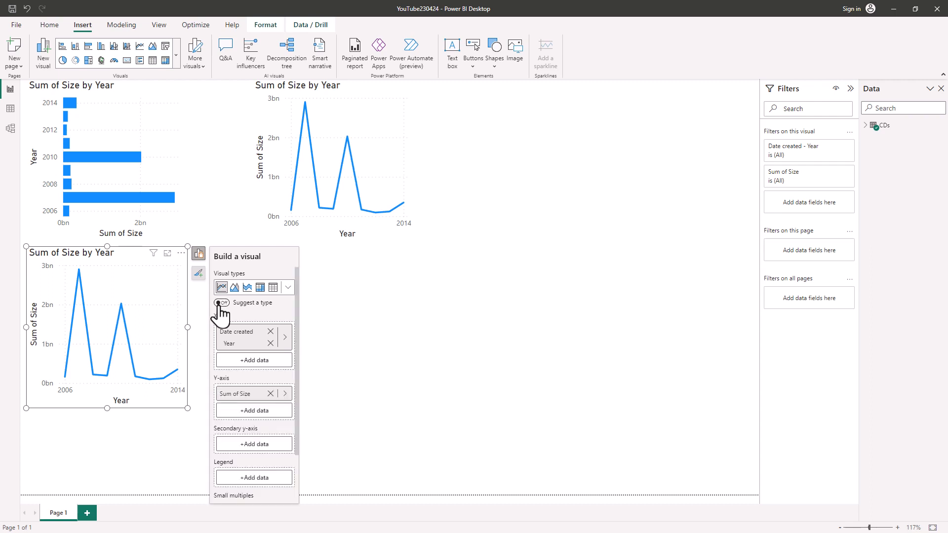
pyautogui.moveTo(261, 287)
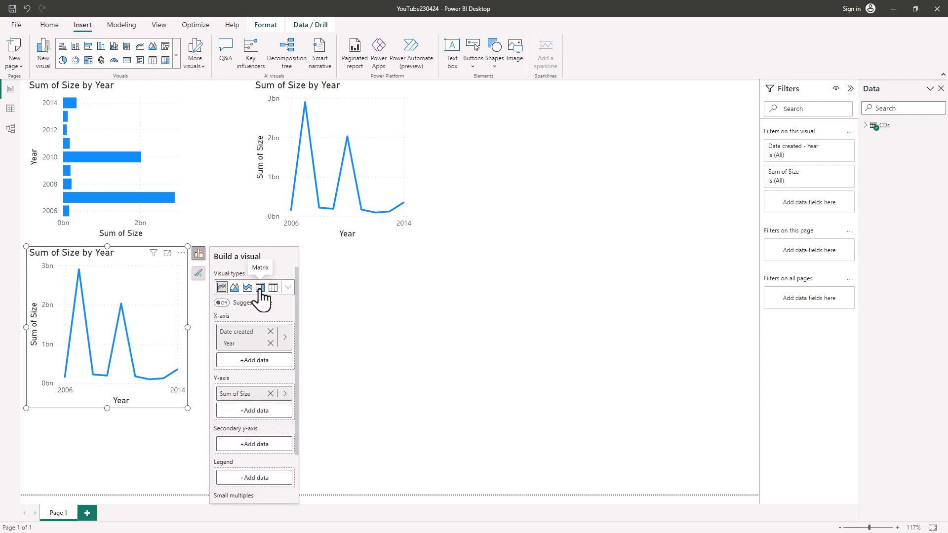
pyautogui.click(274, 287)
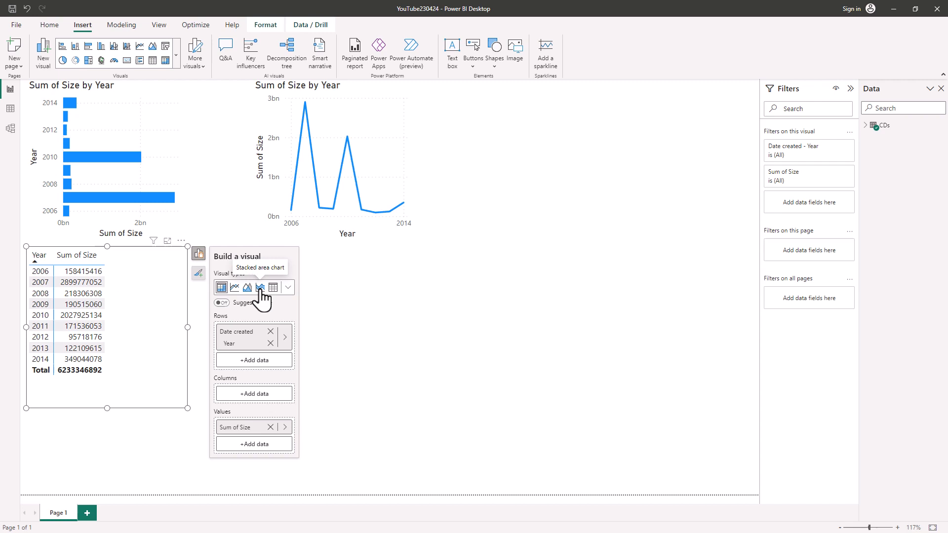
pyautogui.moveTo(281, 303)
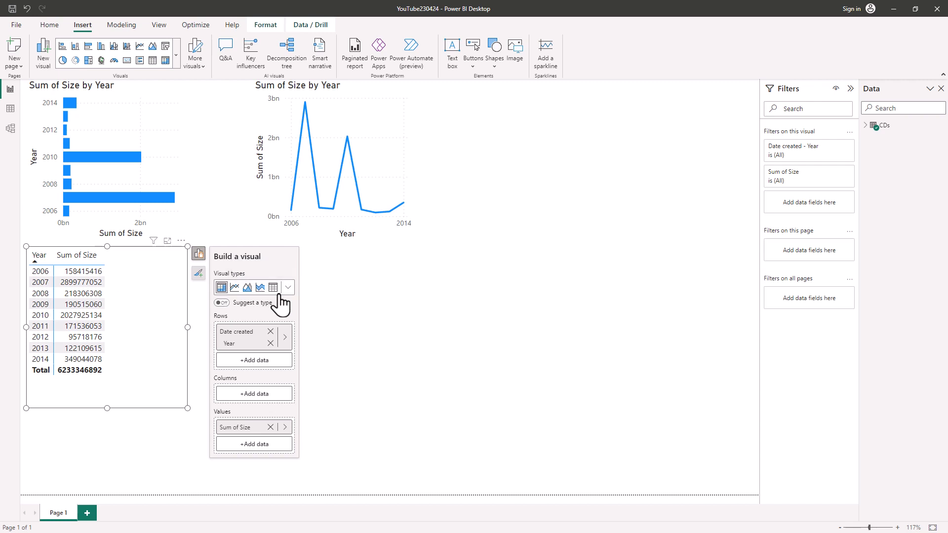
pyautogui.moveTo(198, 255)
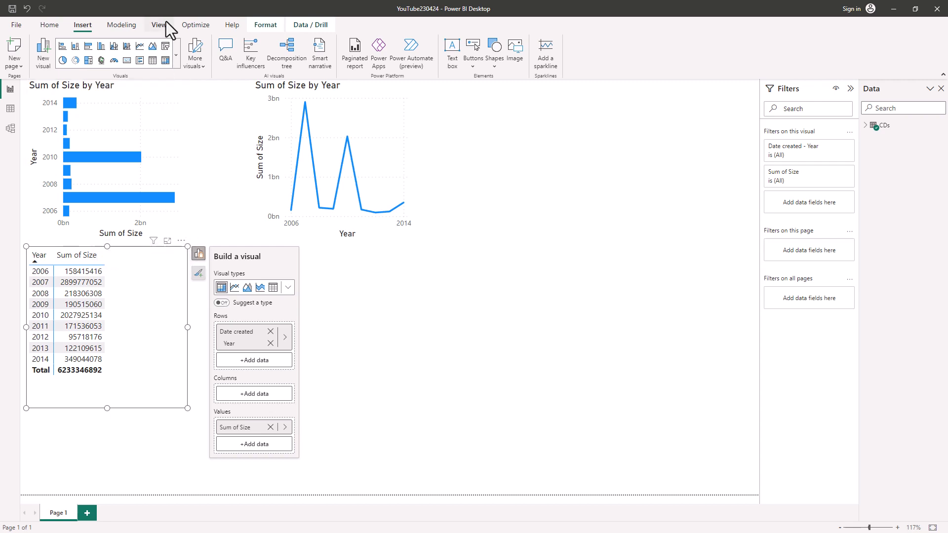
# - Switch the right-hand pane from the dataset's fields to the visual formatting options
pyautogui.click(159, 25)
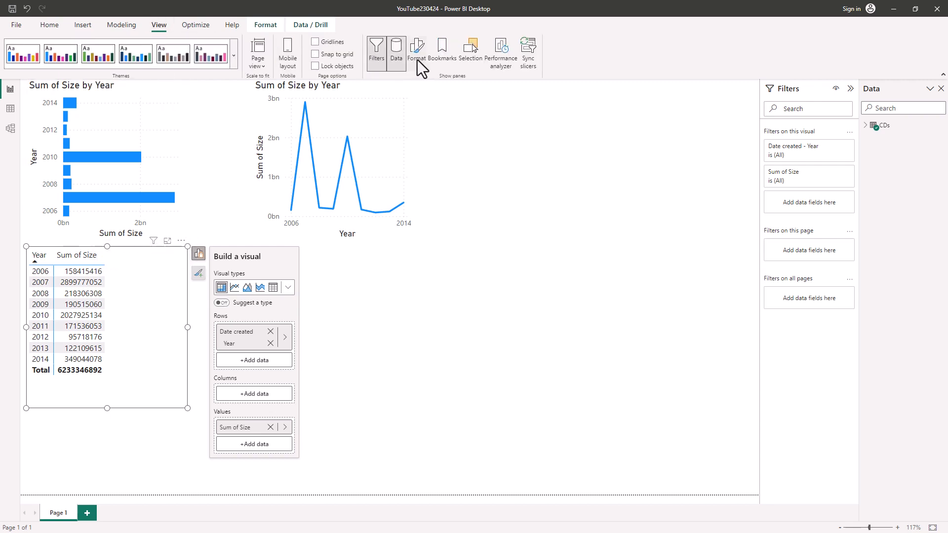
pyautogui.click(416, 51)
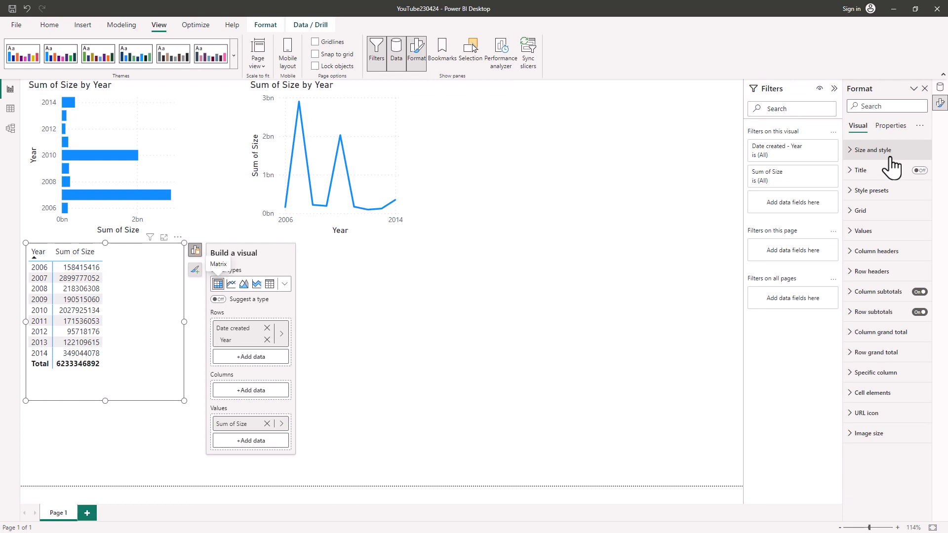
pyautogui.click(906, 88)
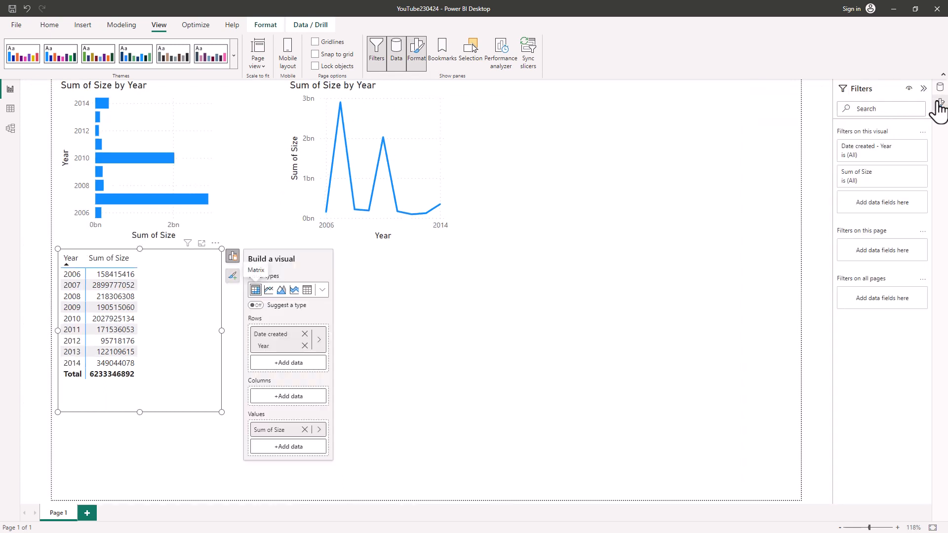
pyautogui.click(939, 88)
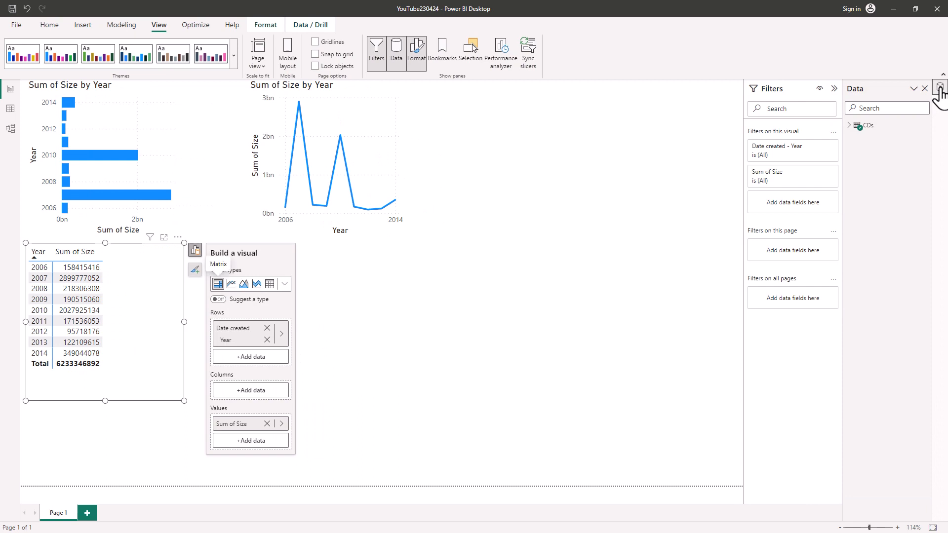
pyautogui.click(939, 89)
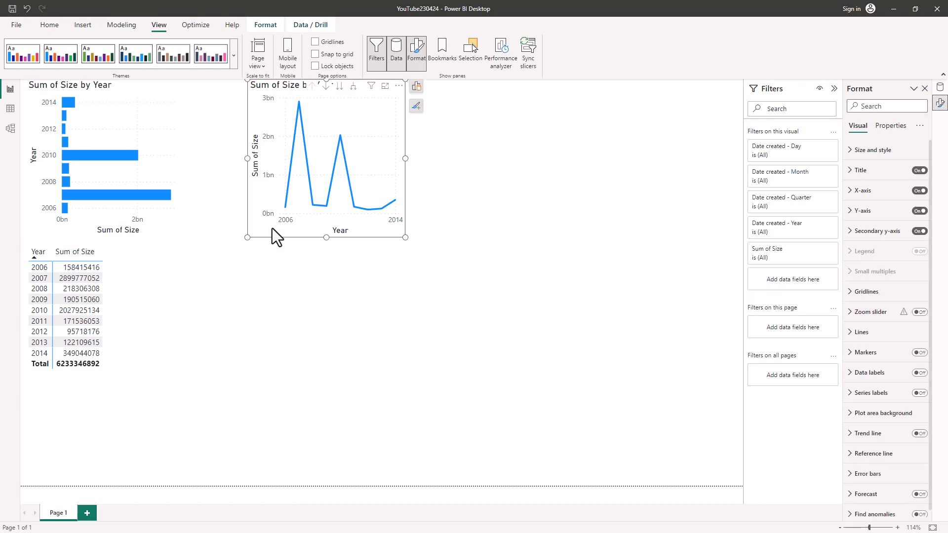
pyautogui.moveTo(429, 246)
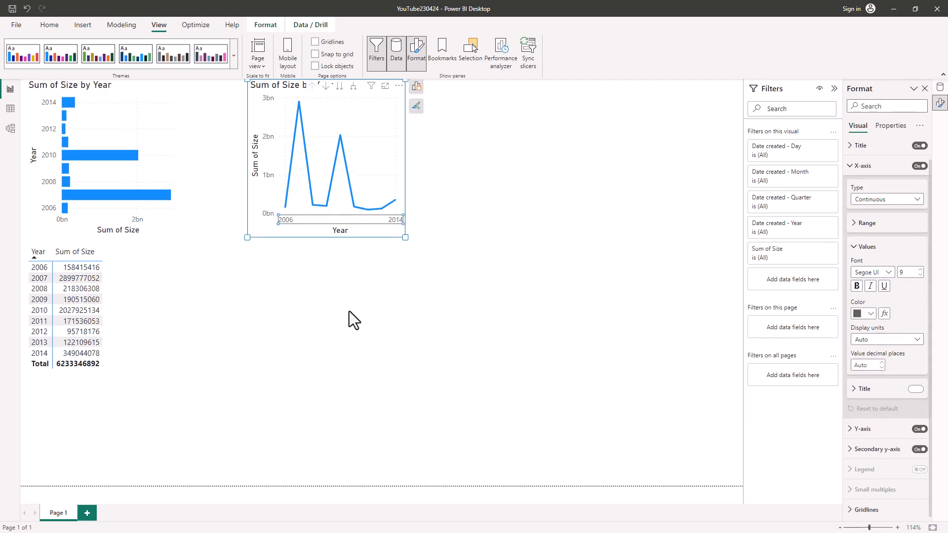
# - Expand the line chart's X-axis and then Y-axis formatting sections
pyautogui.click(858, 145)
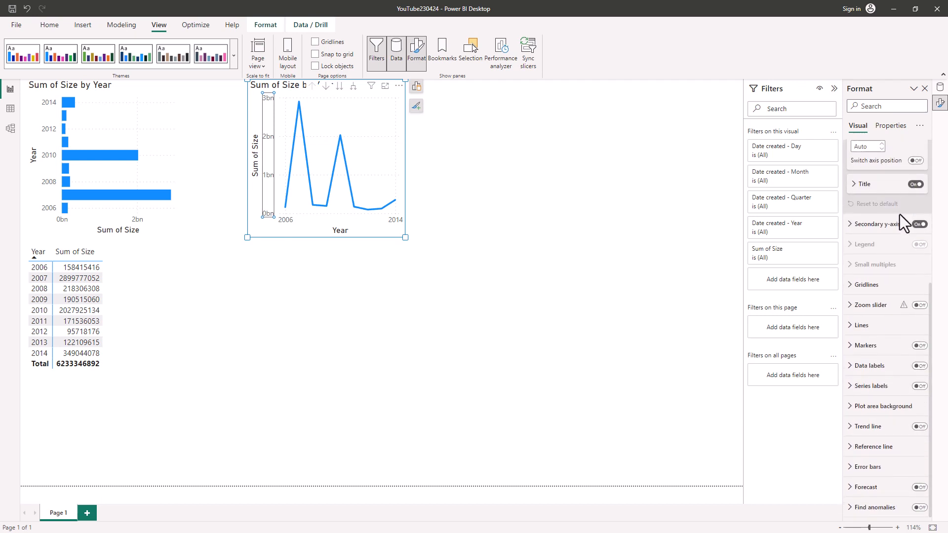
pyautogui.click(876, 225)
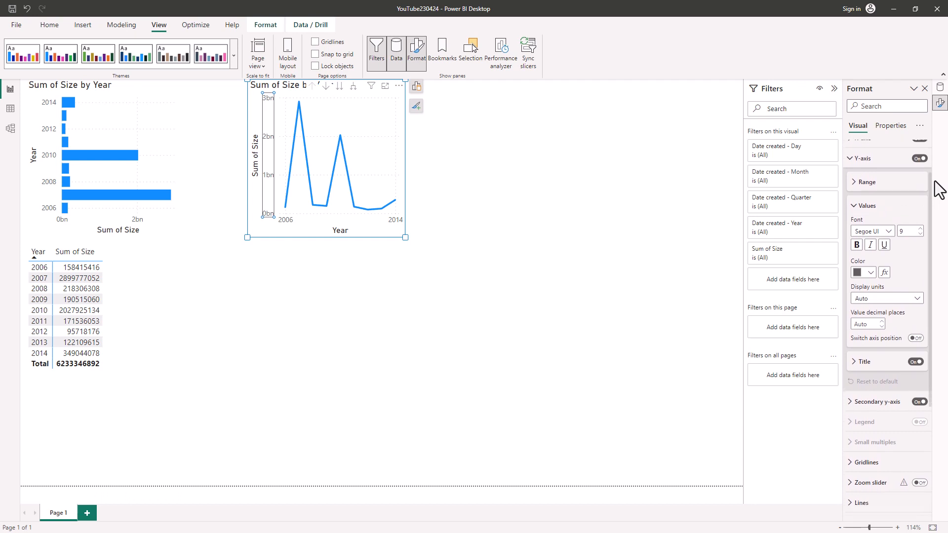
pyautogui.moveTo(702, 208)
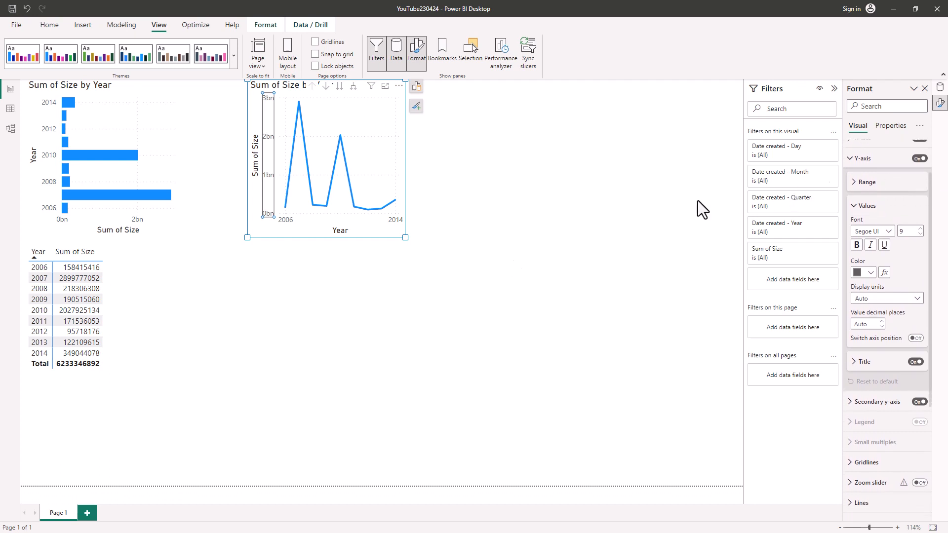
pyautogui.moveTo(341, 230)
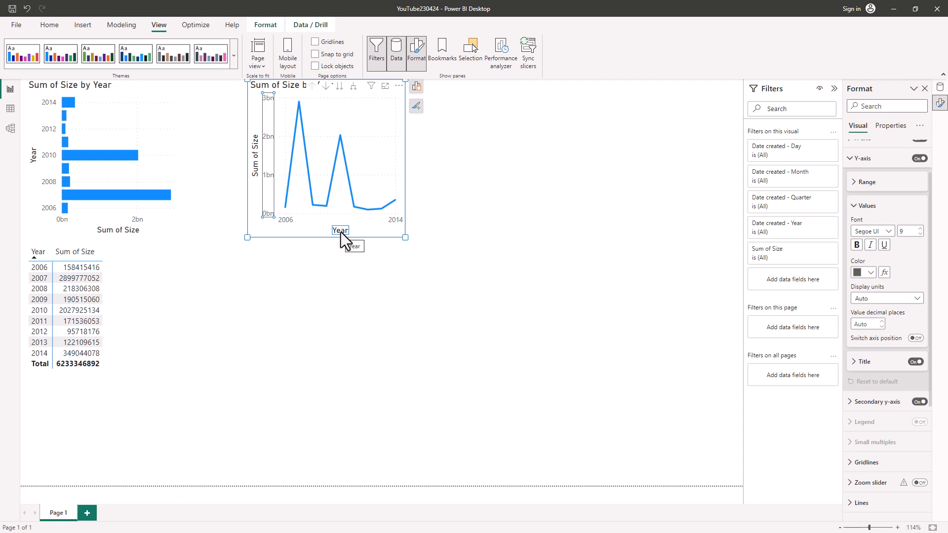
# - Edit the x-axis title on the chart to read 'Year (Date created)'
pyautogui.doubleClick(339, 230)
pyautogui.write(' (')
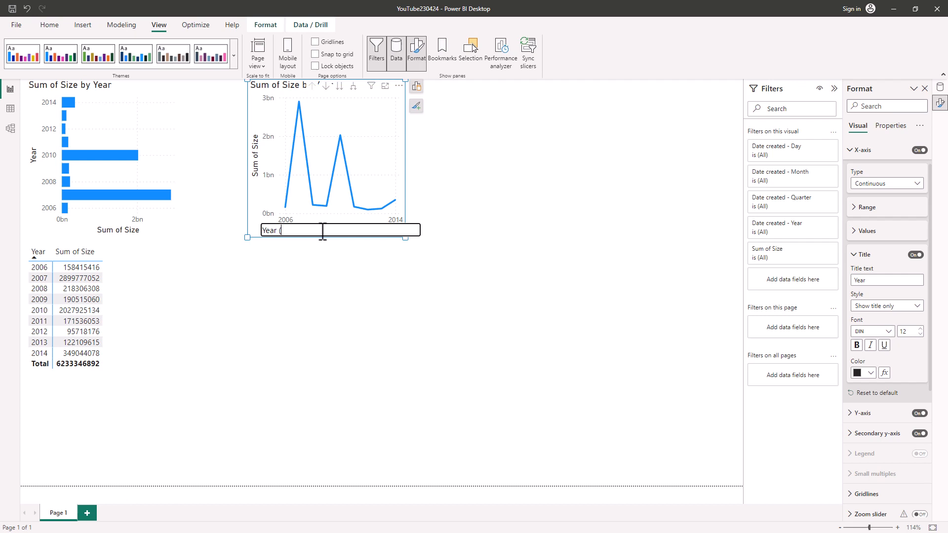
pyautogui.write('Date created)')
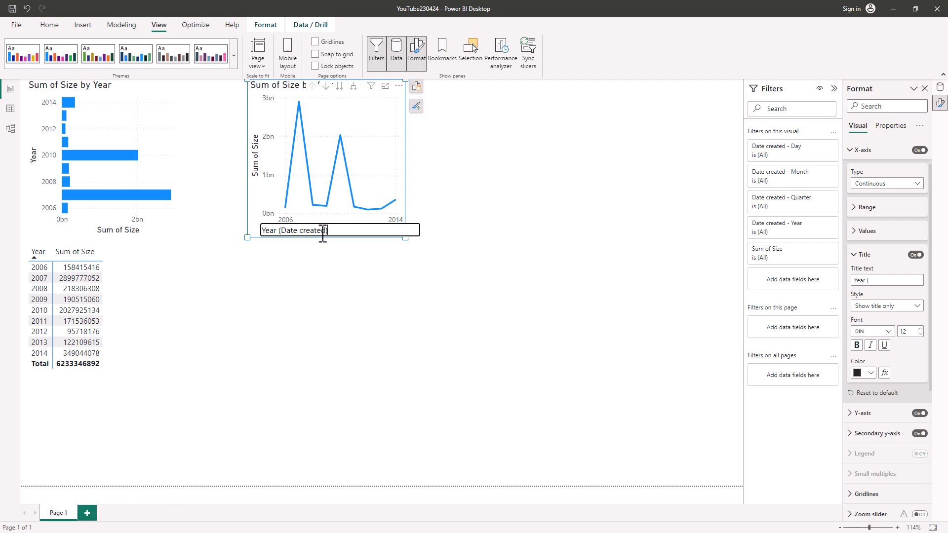
pyautogui.click(328, 274)
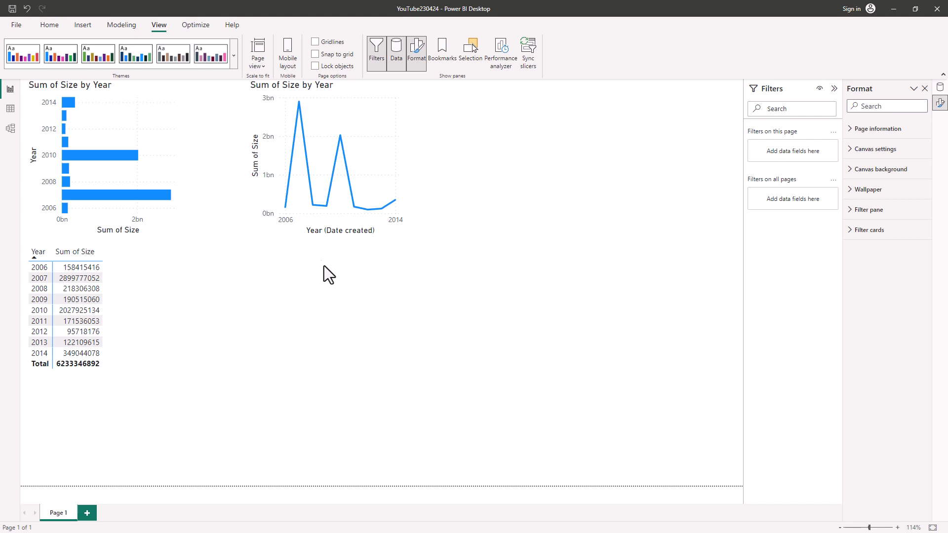
# - Reselect the line chart and try its on-object quick style options
pyautogui.click(325, 169)
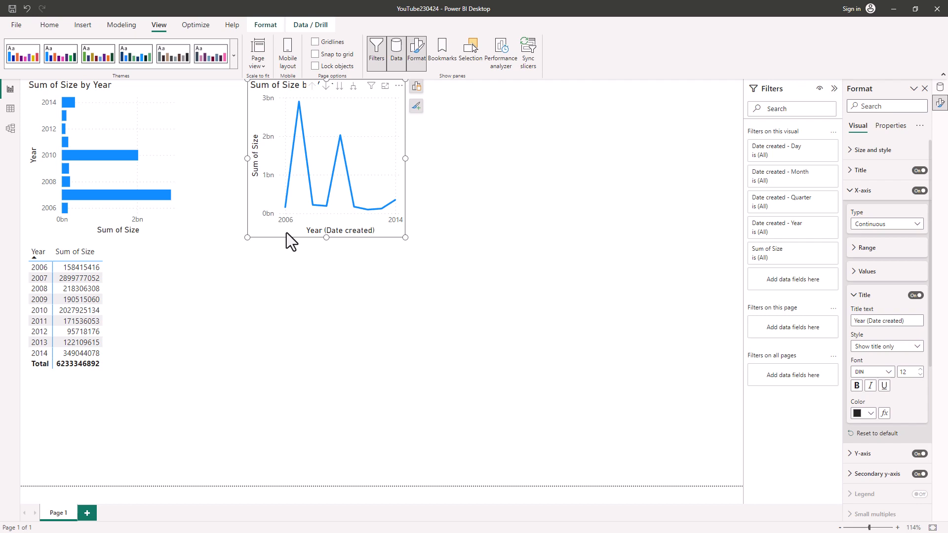
pyautogui.moveTo(276, 242)
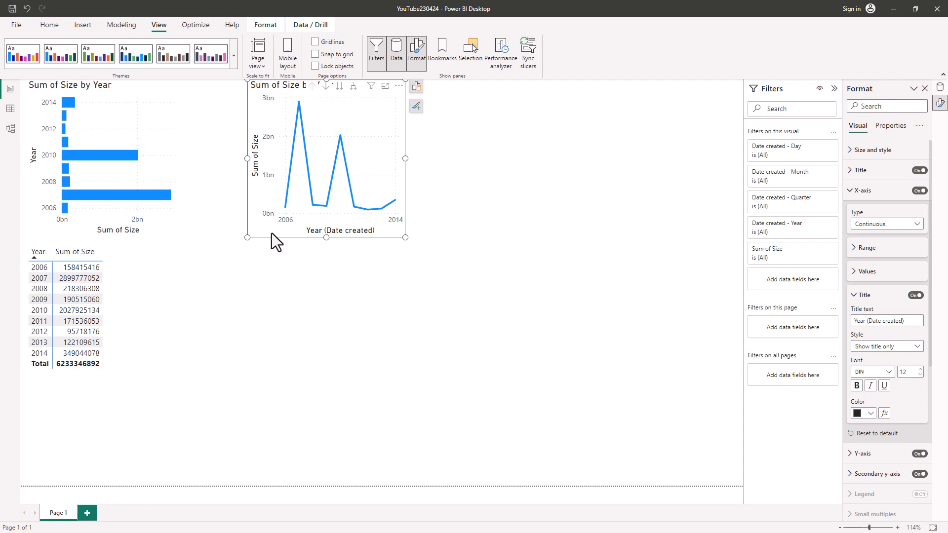
pyautogui.moveTo(273, 236)
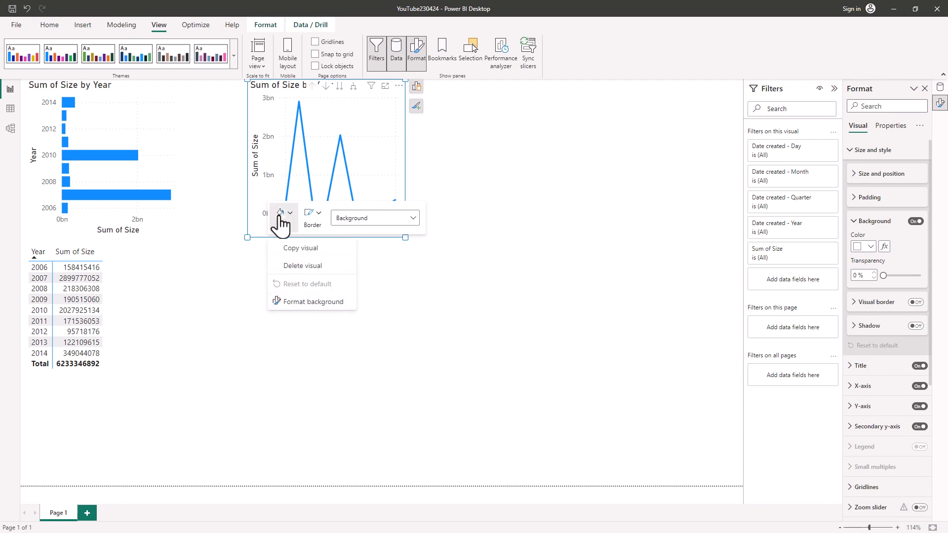
pyautogui.click(260, 234)
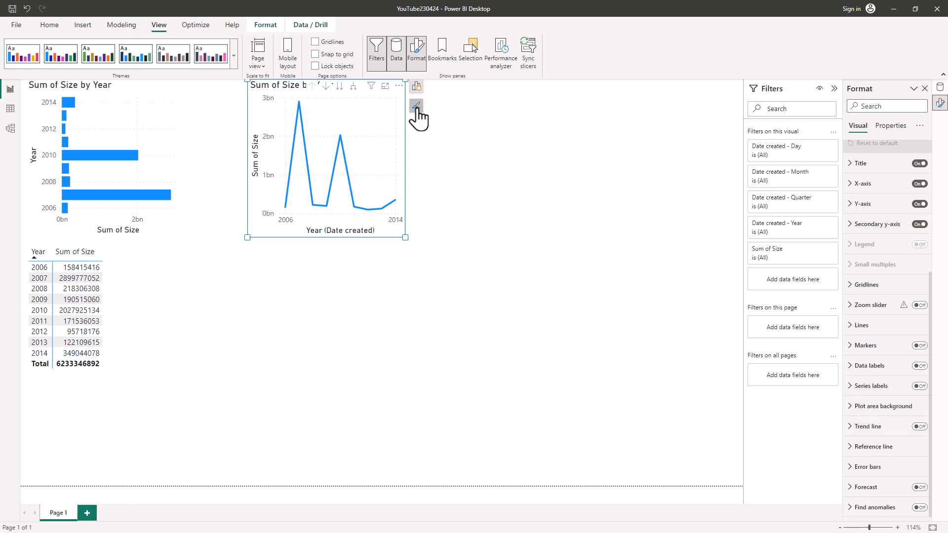
pyautogui.moveTo(417, 111)
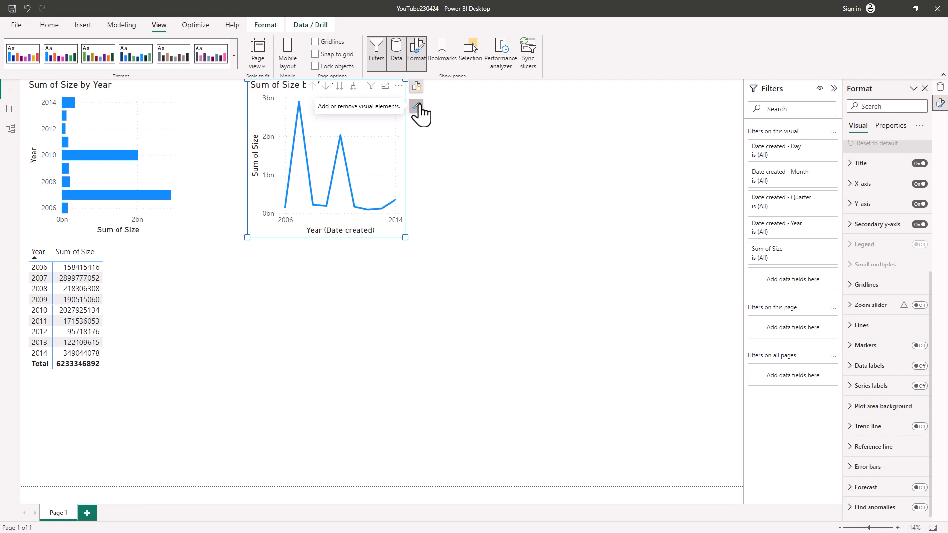
# - Show the checklist of elements that can be added to the line chart
pyautogui.click(416, 102)
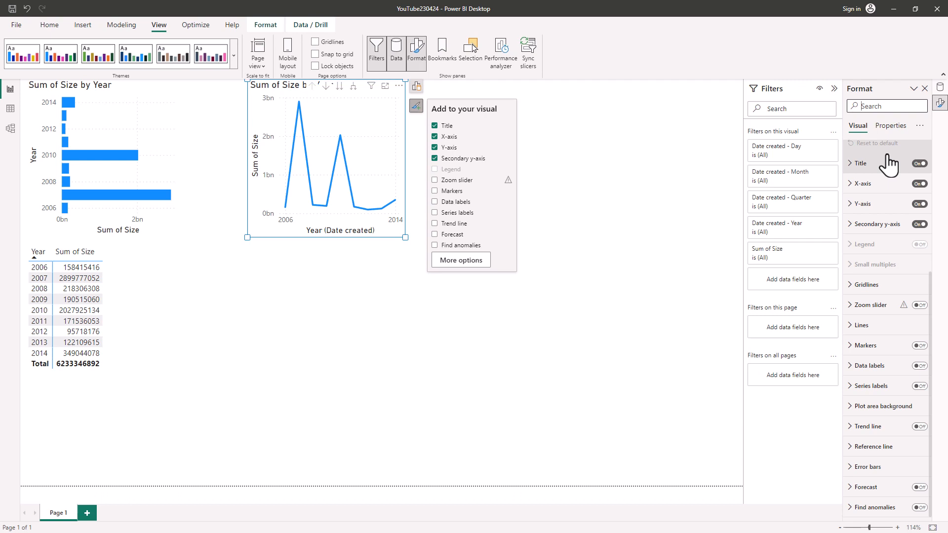
pyautogui.moveTo(876, 466)
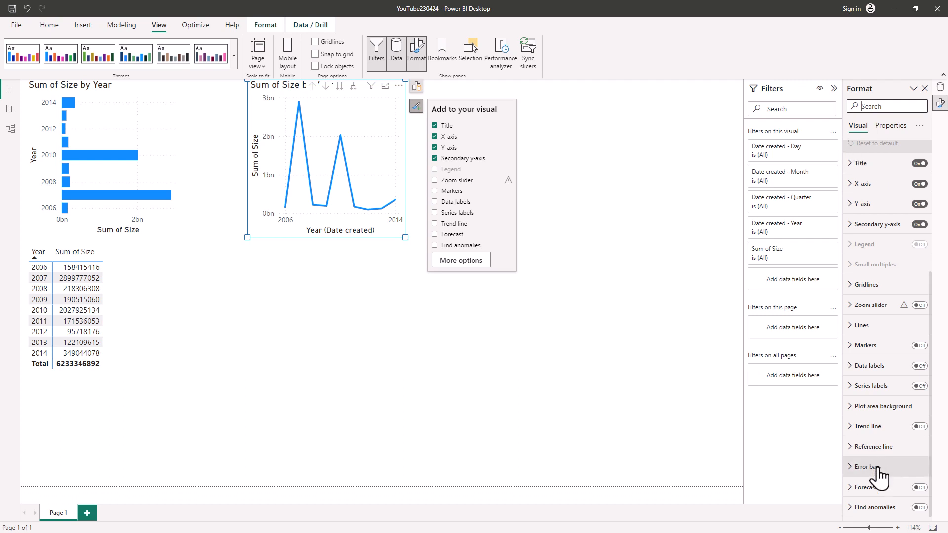
pyautogui.moveTo(874, 475)
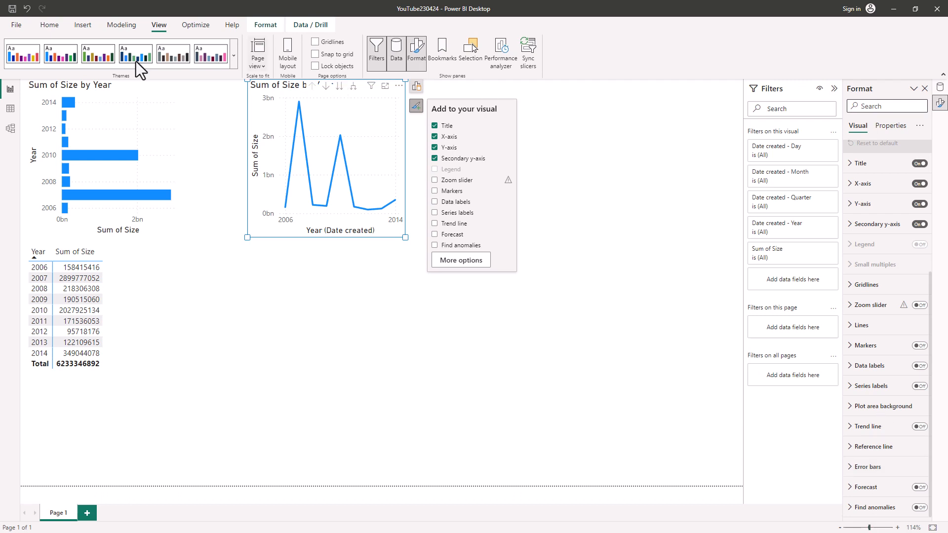
# - Disable the On-object interaction preview in Options and acknowledge the restart notice
pyautogui.click(16, 24)
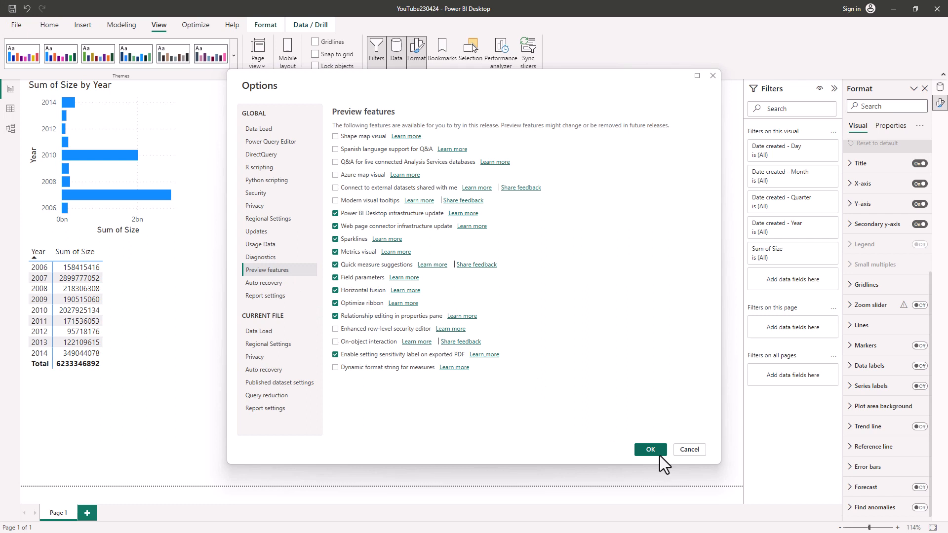
pyautogui.click(649, 450)
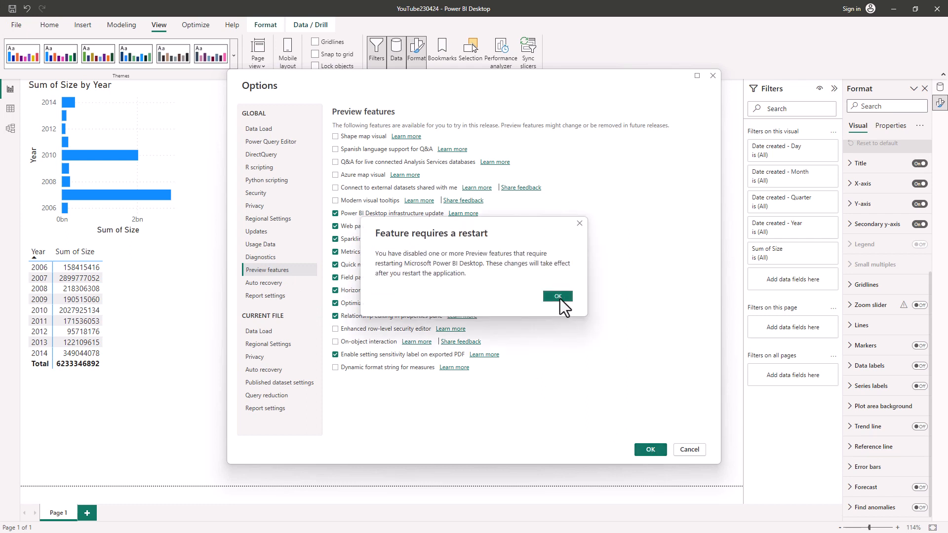
pyautogui.click(557, 297)
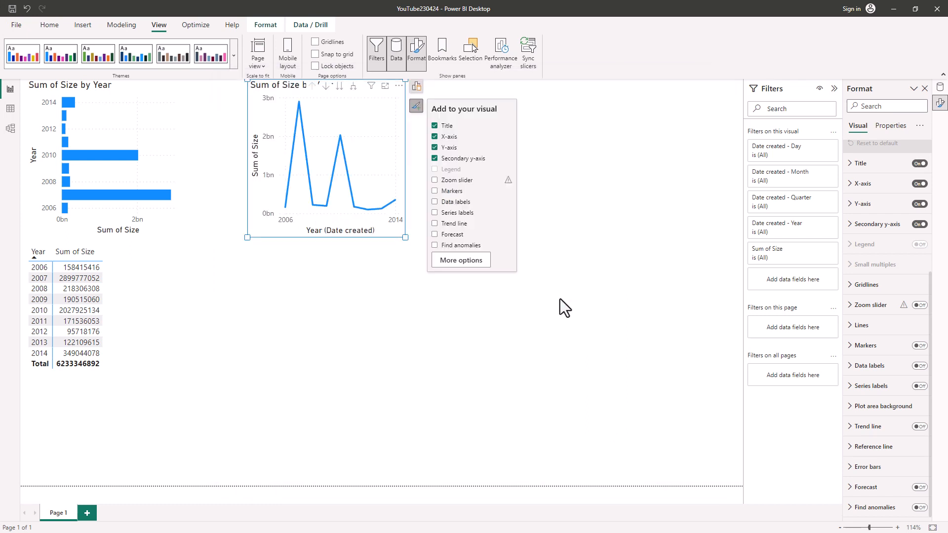